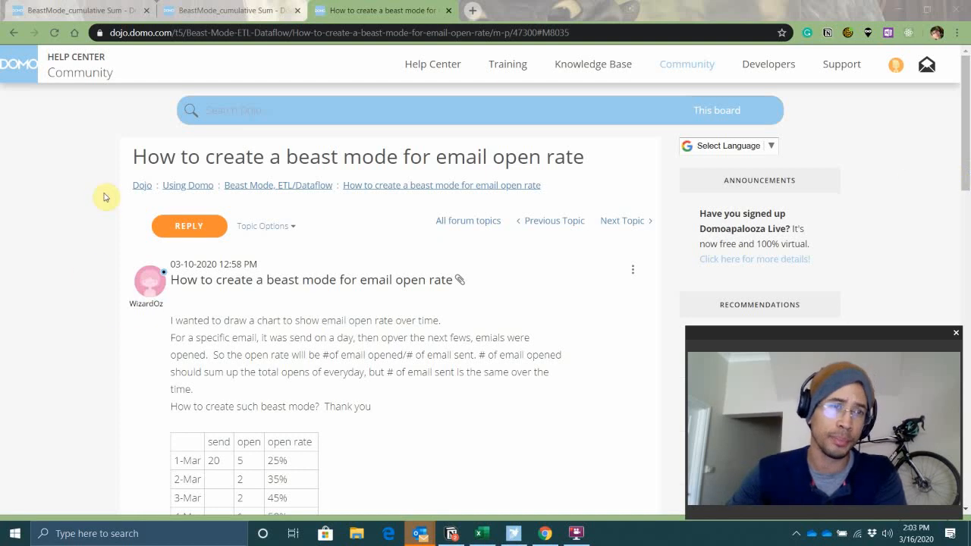
mouse_move(114, 301)
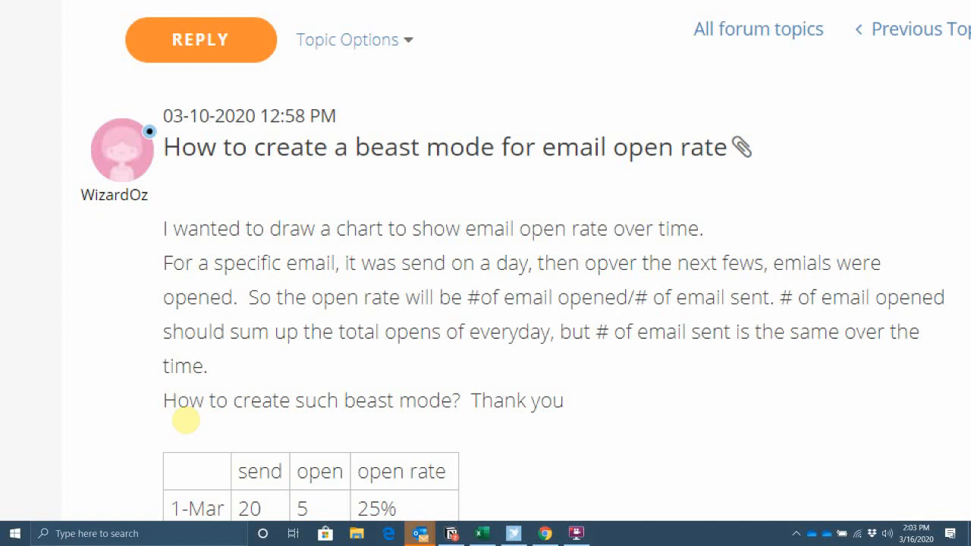
- Scroll through the Community thread to the reply with the MySQL ETL cumulative-sum code
scroll("down", 3)
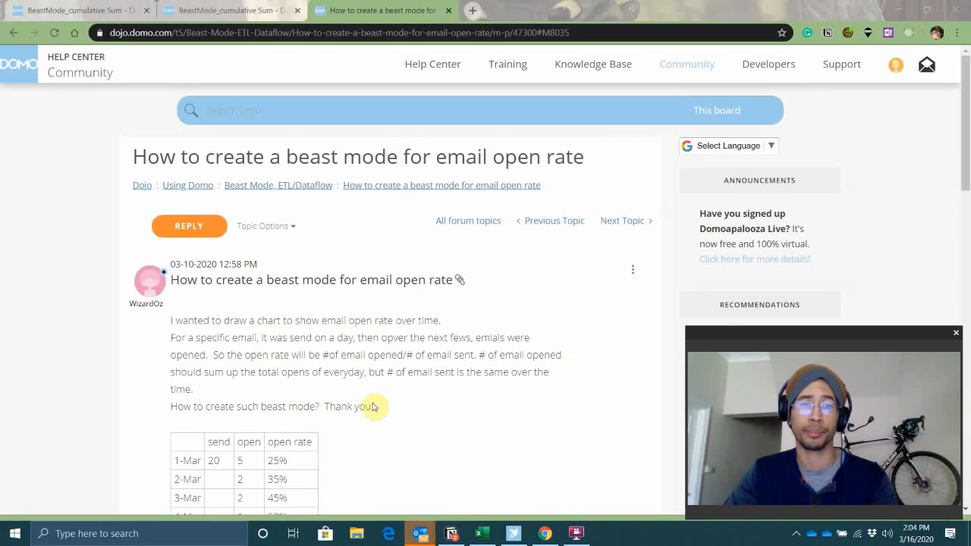
scroll("down", 3)
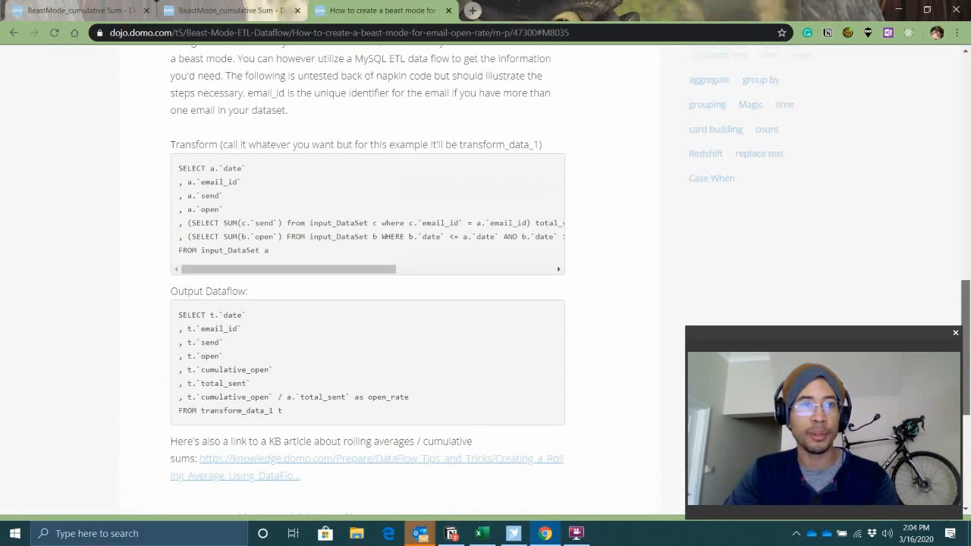
scroll("up", 3)
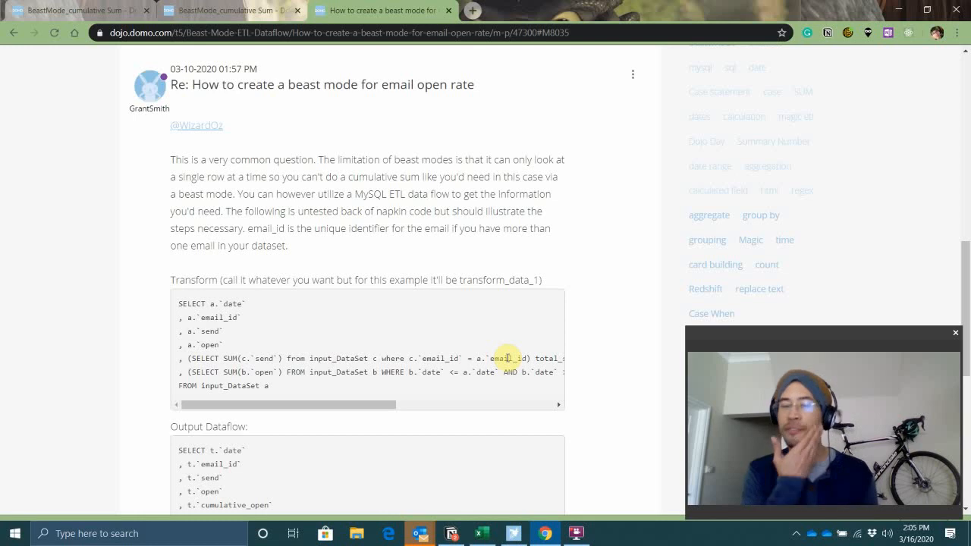
mouse_move(545, 330)
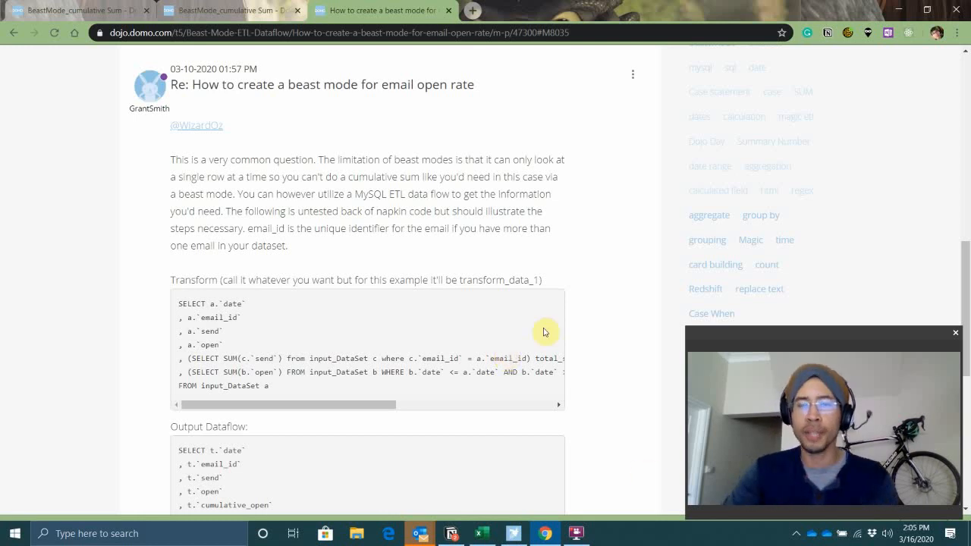
mouse_move(287, 364)
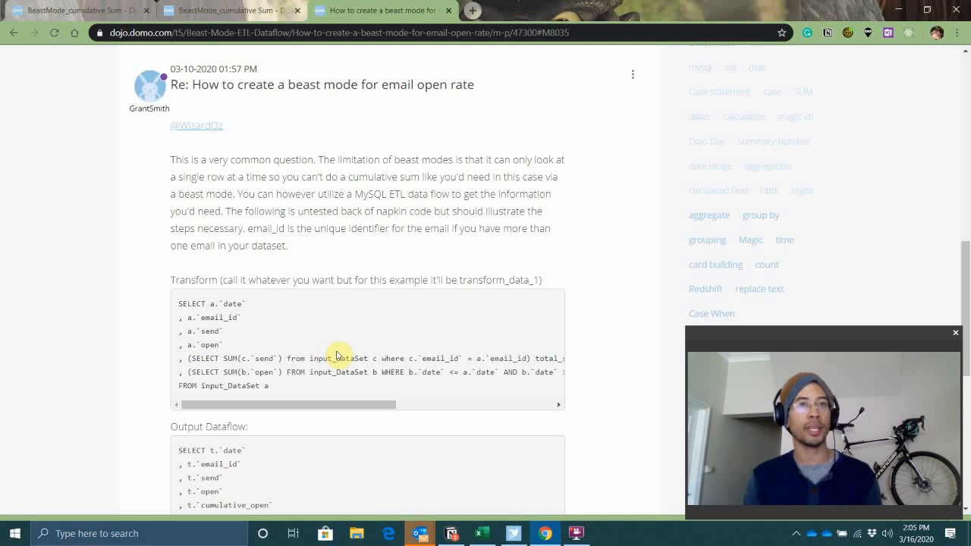
mouse_move(616, 306)
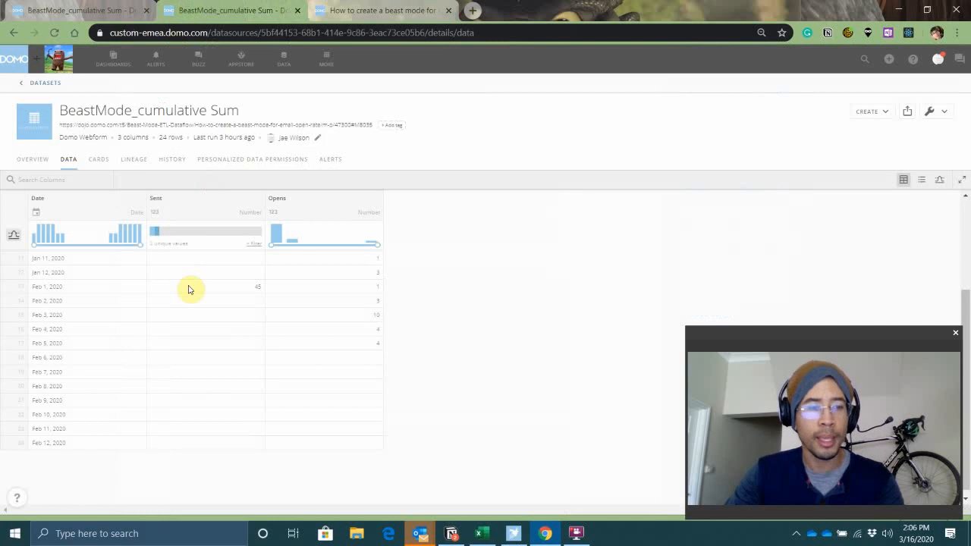
- Zoom out the BeastMode_cumulative Sum page and build a Date, Sent, Opens table
key("ctrl+-")
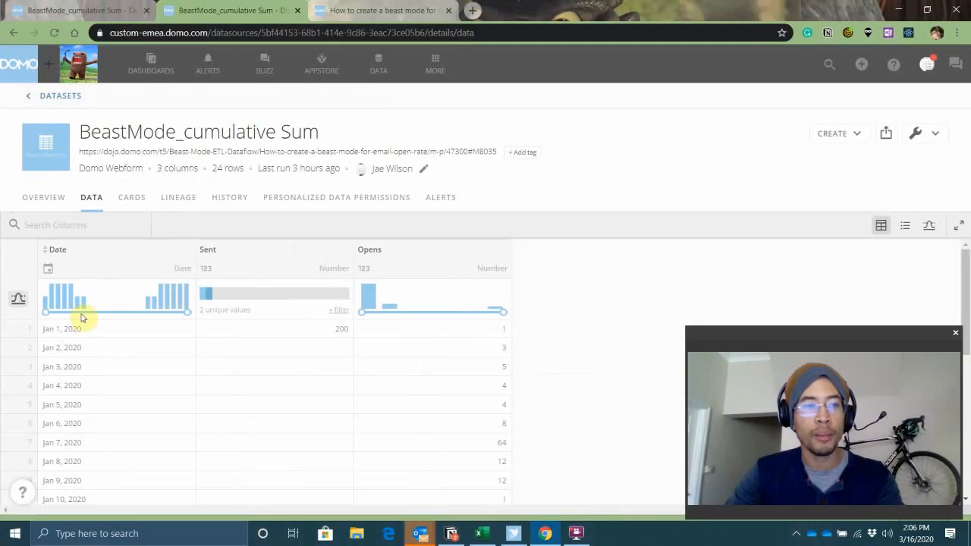
scroll("down", 3)
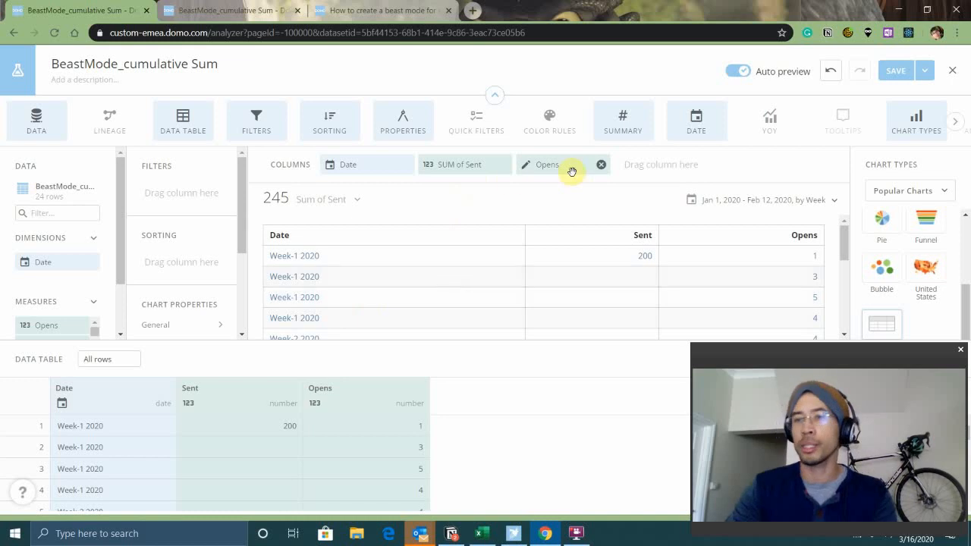
- Set the Opens column to Sum and remove the by-Week date grouping
left_click(547, 164)
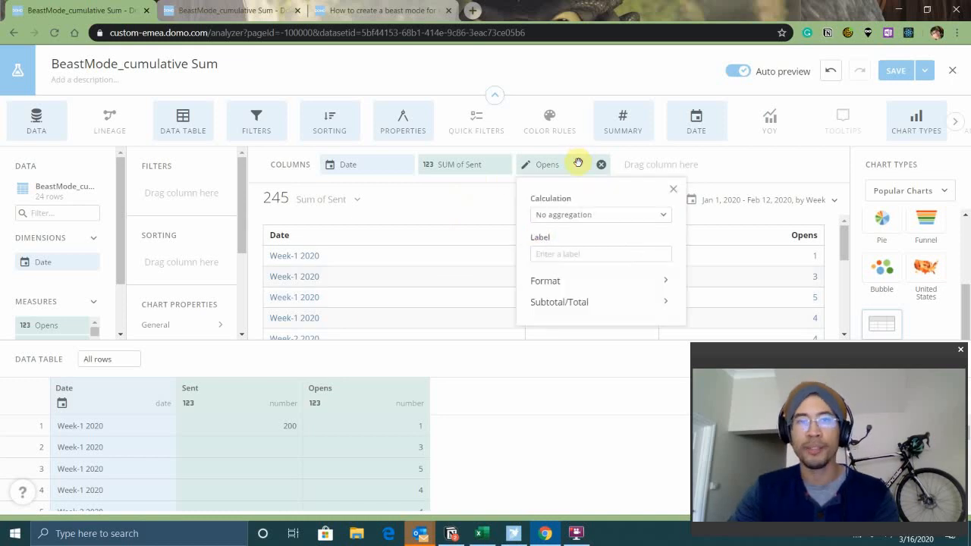
left_click(600, 214)
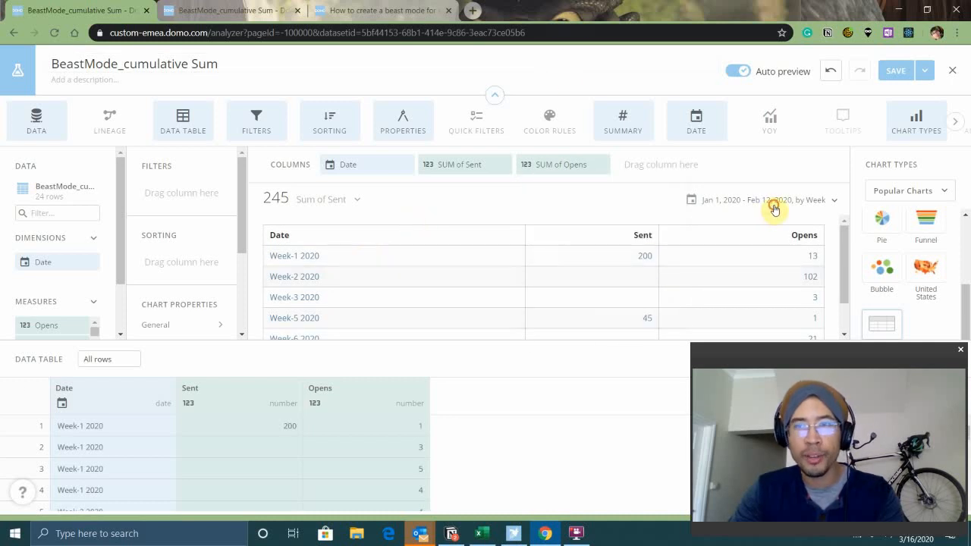
left_click(774, 206)
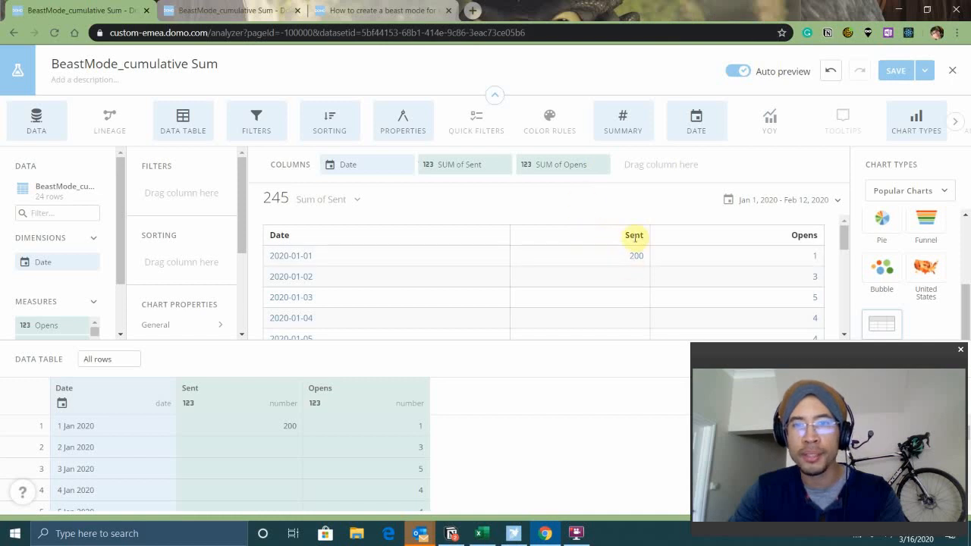
scroll("down", 3)
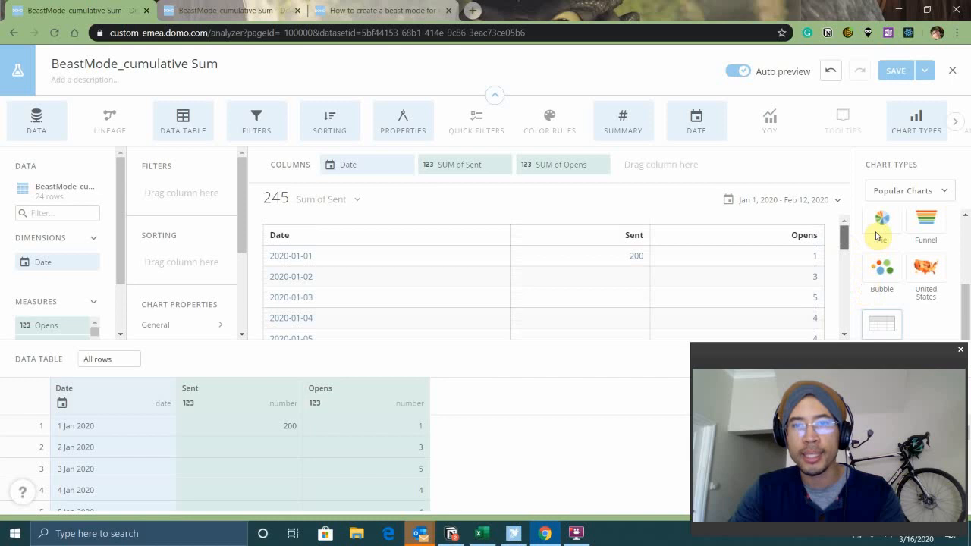
scroll("down", 3)
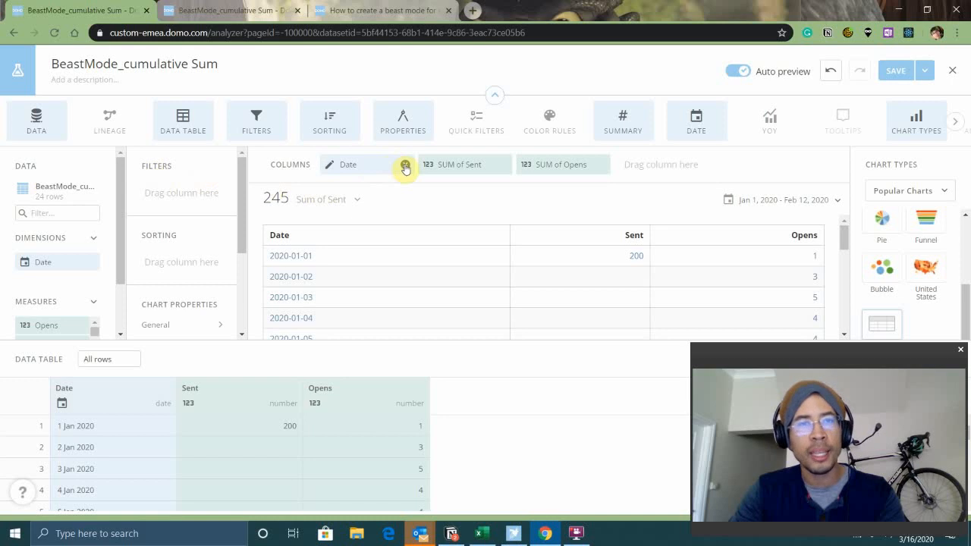
left_click(404, 168)
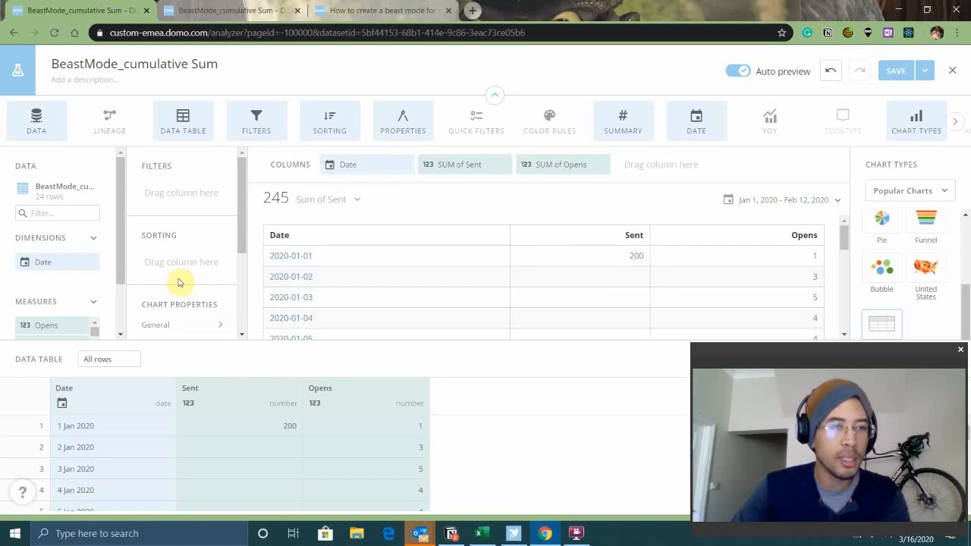
- Add a new calculated field named opens_grandTotal
scroll("down", 3)
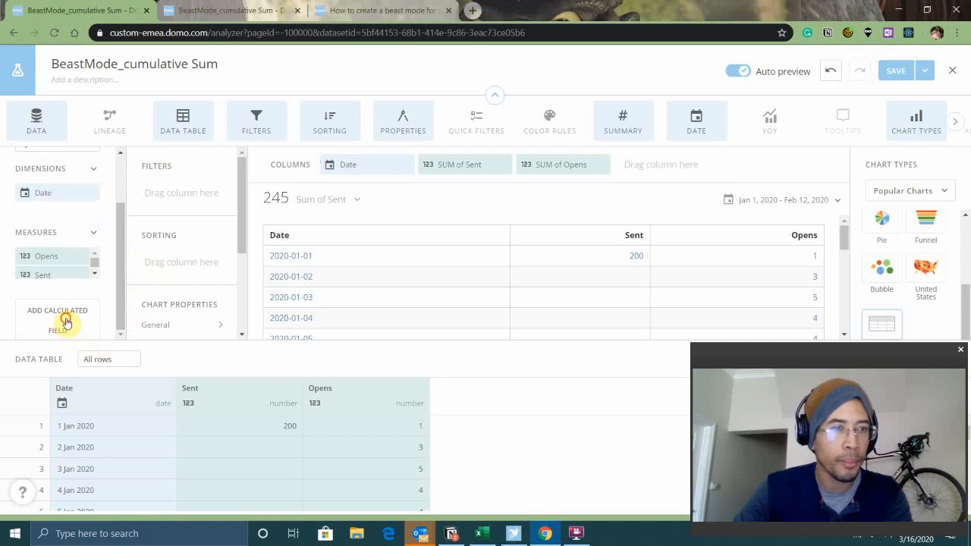
left_click(57, 315)
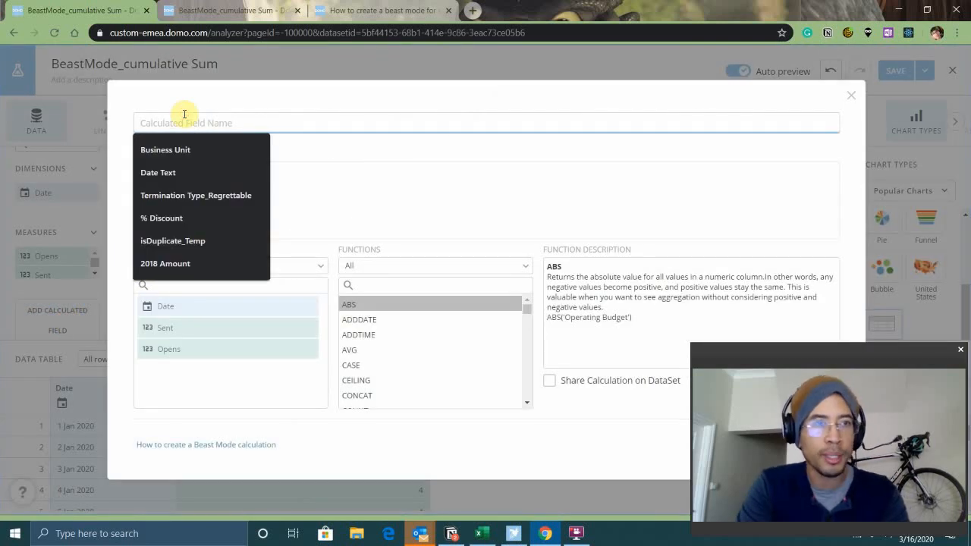
type("opens_")
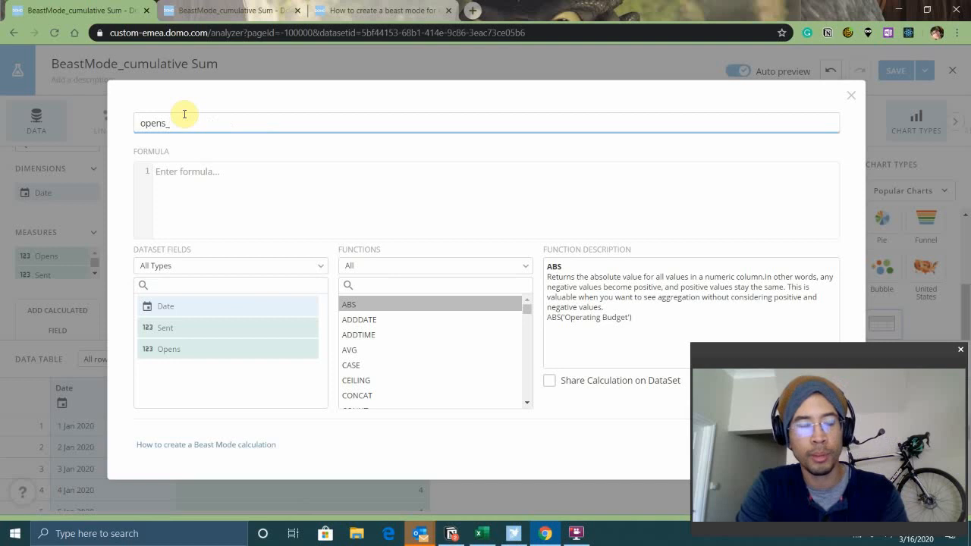
type("grandTotal")
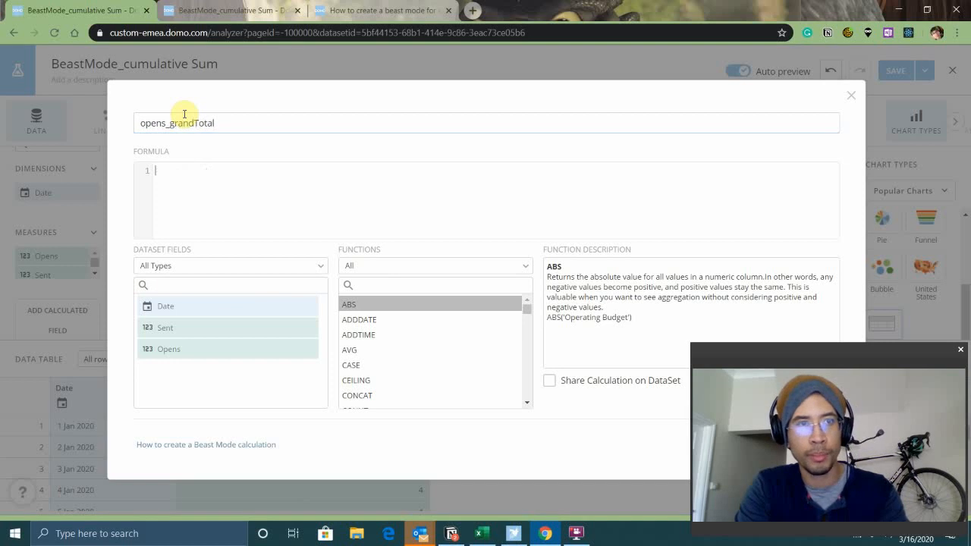
- Enter the formula sum(`Opens`) over() and save the field
type("sum(oep")
type("-- windowed")
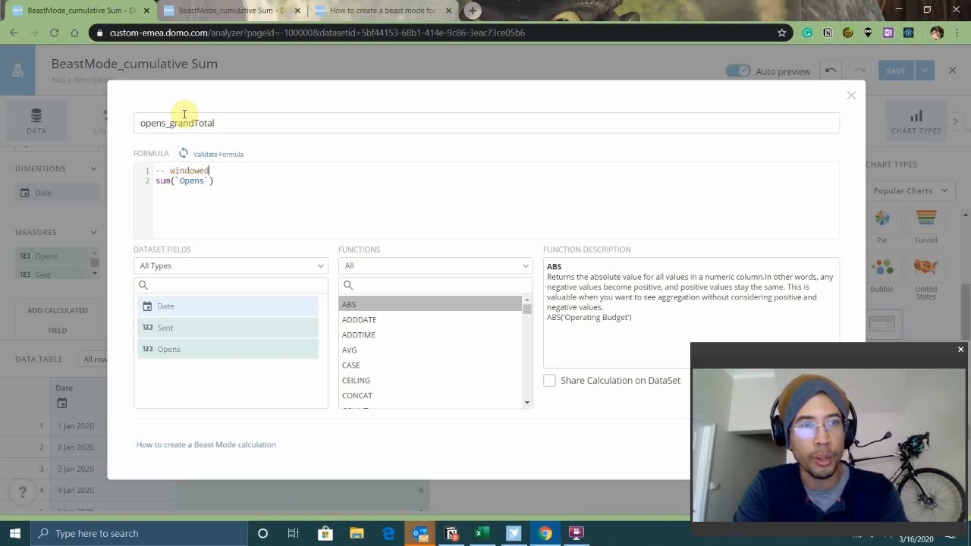
type("functionsn")
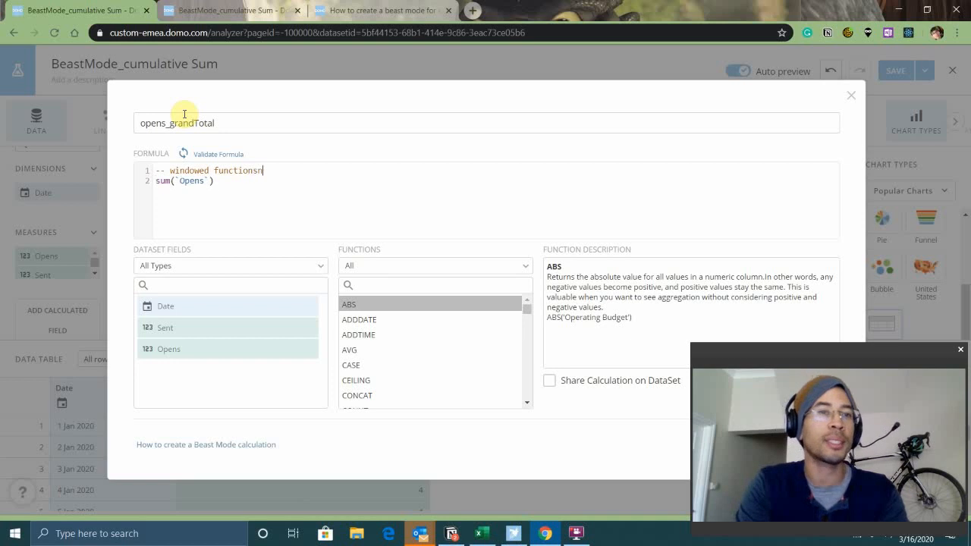
key("Enter")
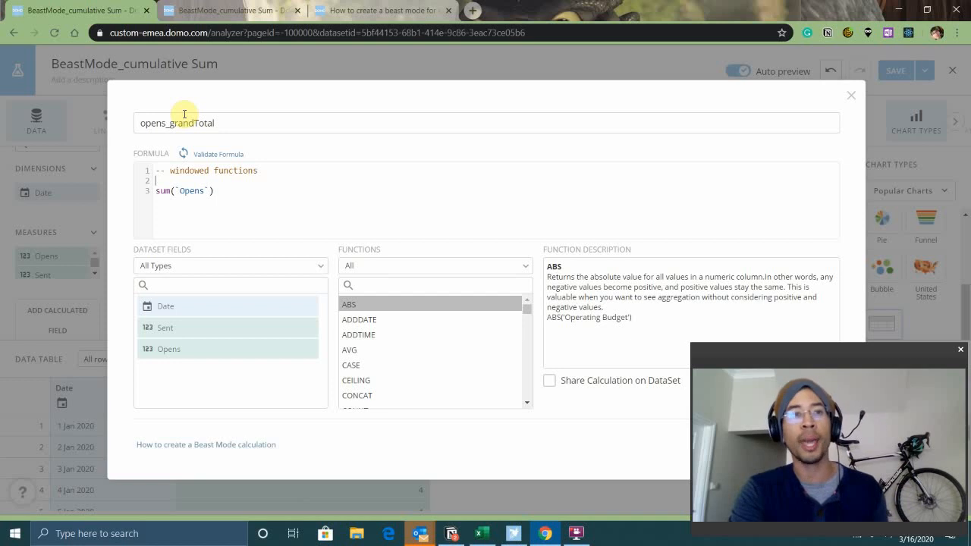
type("// user defined vari")
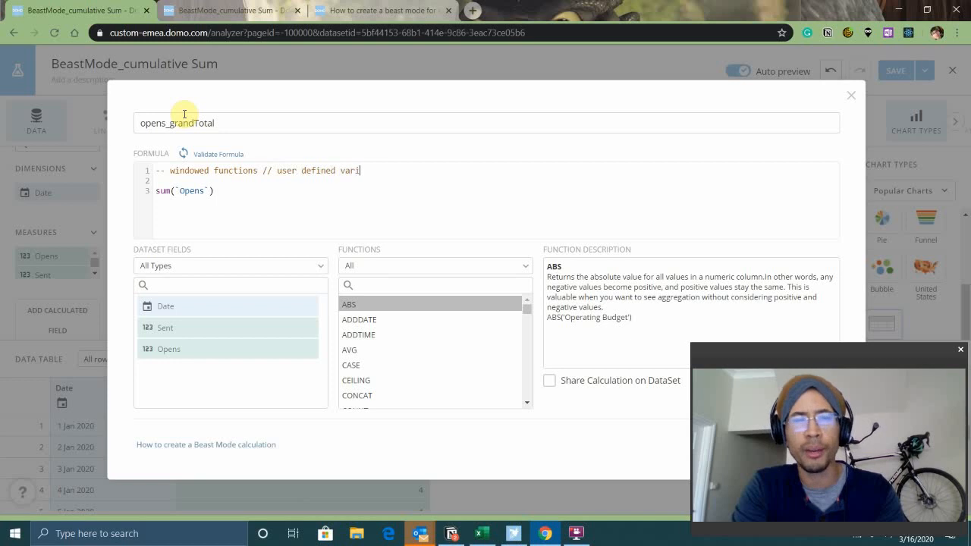
type("ables")
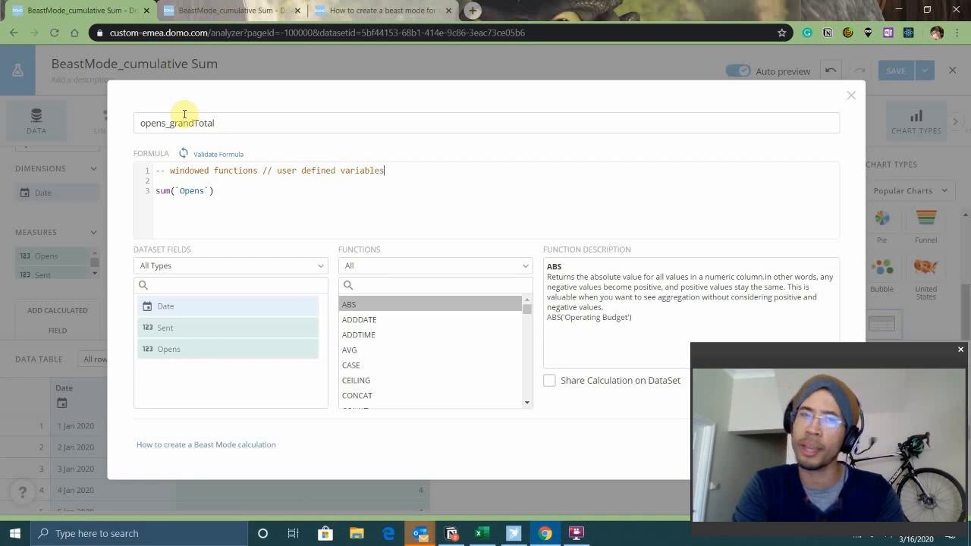
key("Backspace")
type(" o")
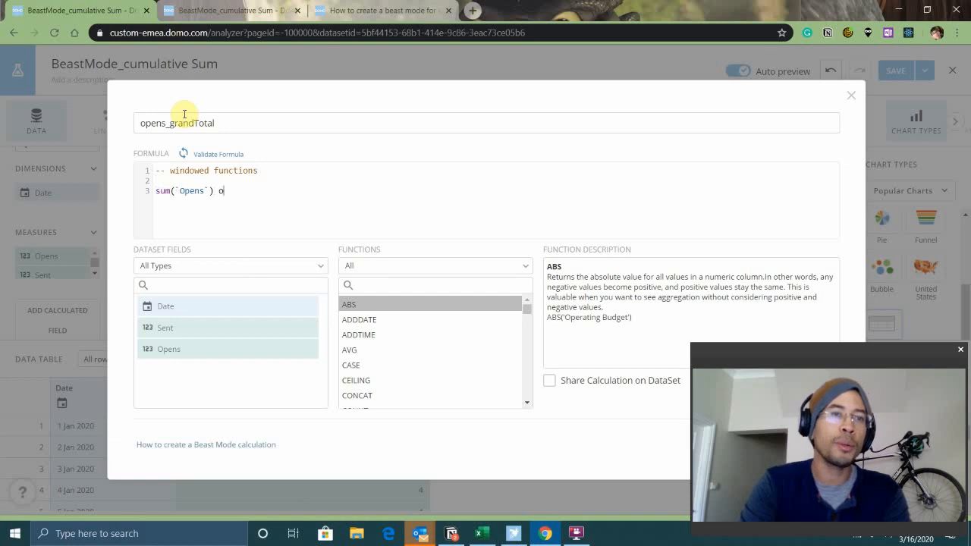
type("ver()")
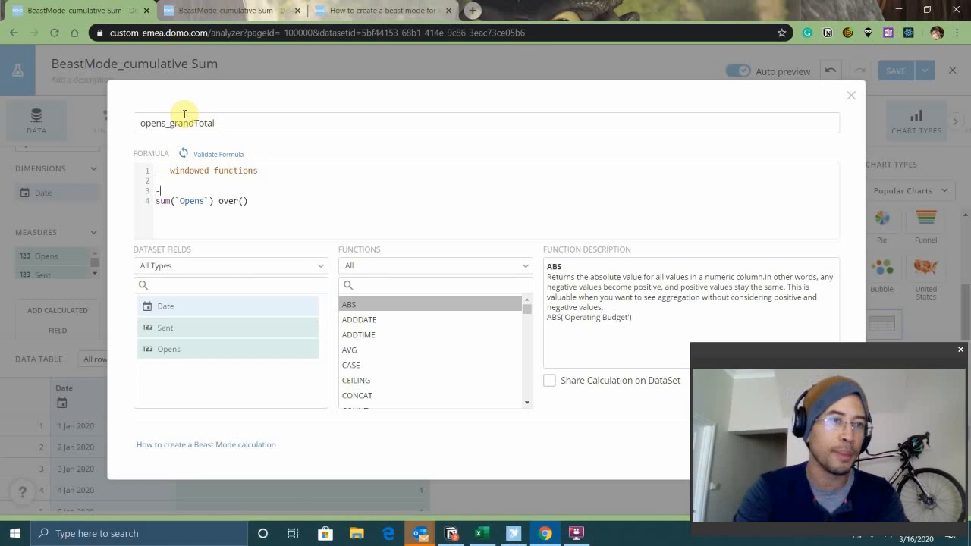
type("- grand total")
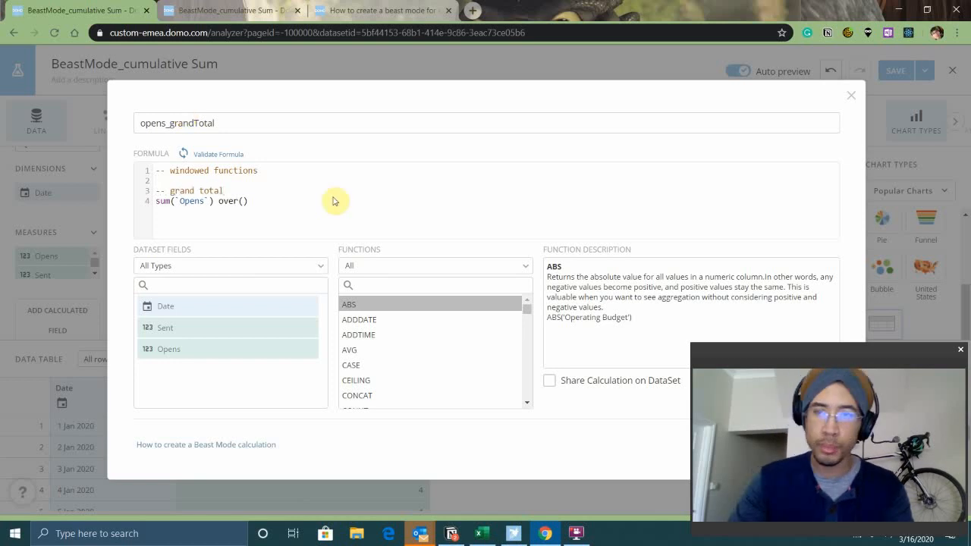
mouse_move(798, 361)
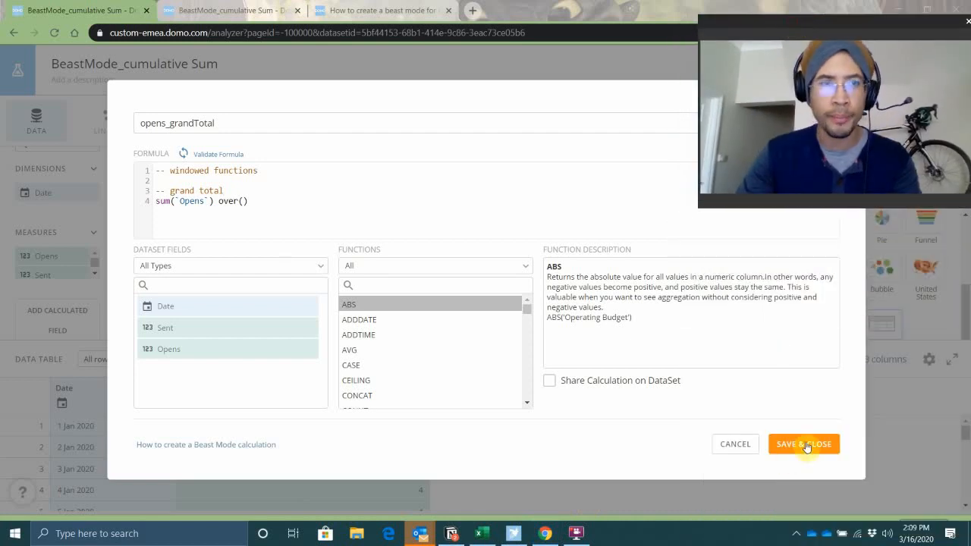
left_click(804, 444)
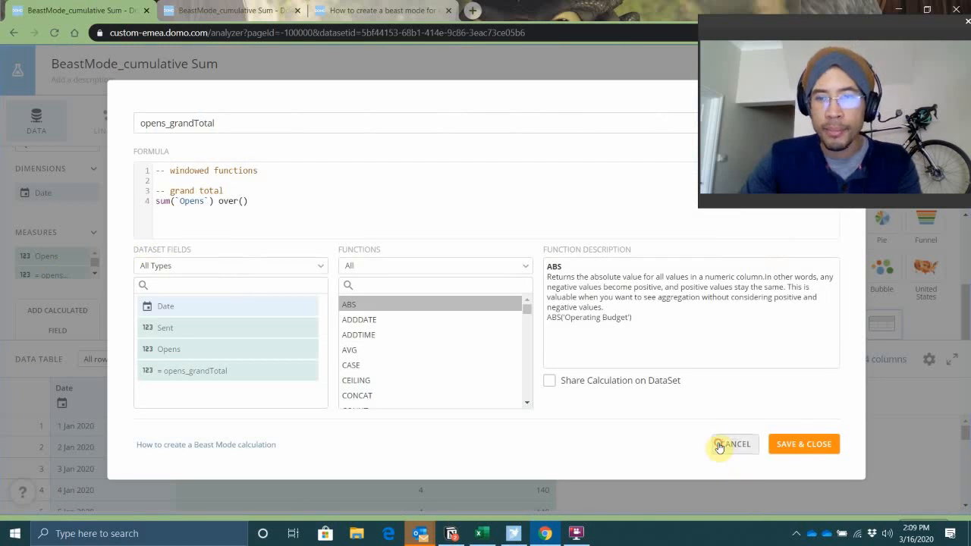
- Edit the opens_grandTotal formula to sum(sum(`Opens`)) over()
left_click(733, 444)
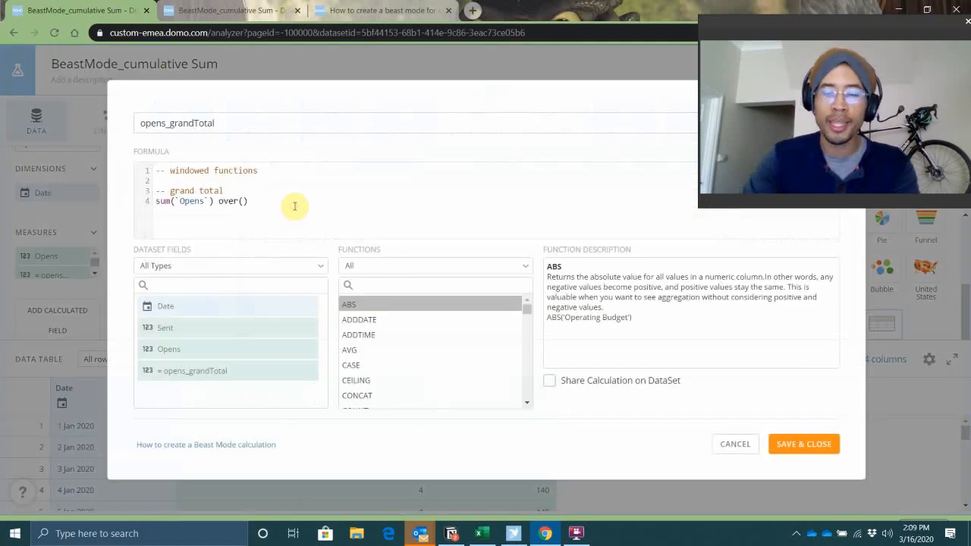
type("sum(")
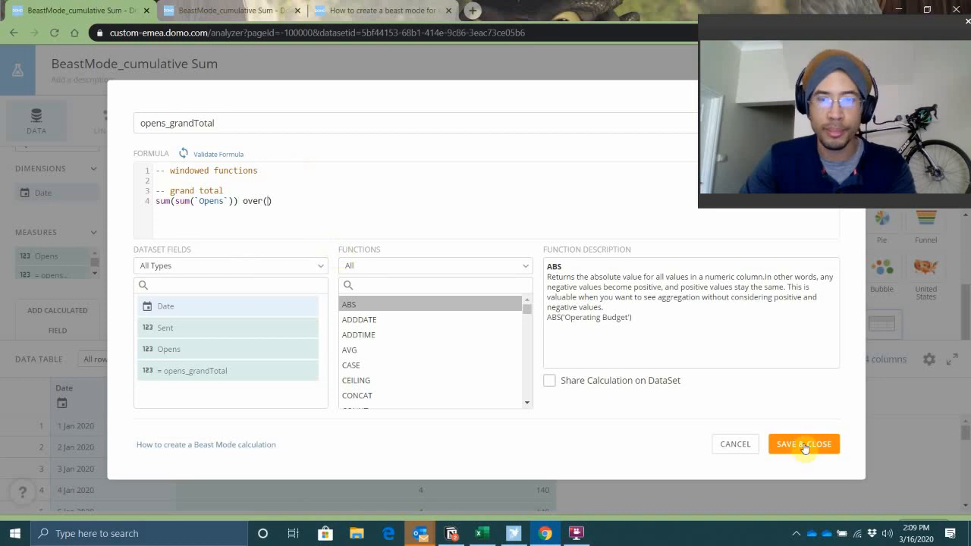
- Save the revised opens_grandTotal field and check it shows 140 per row
left_click(803, 444)
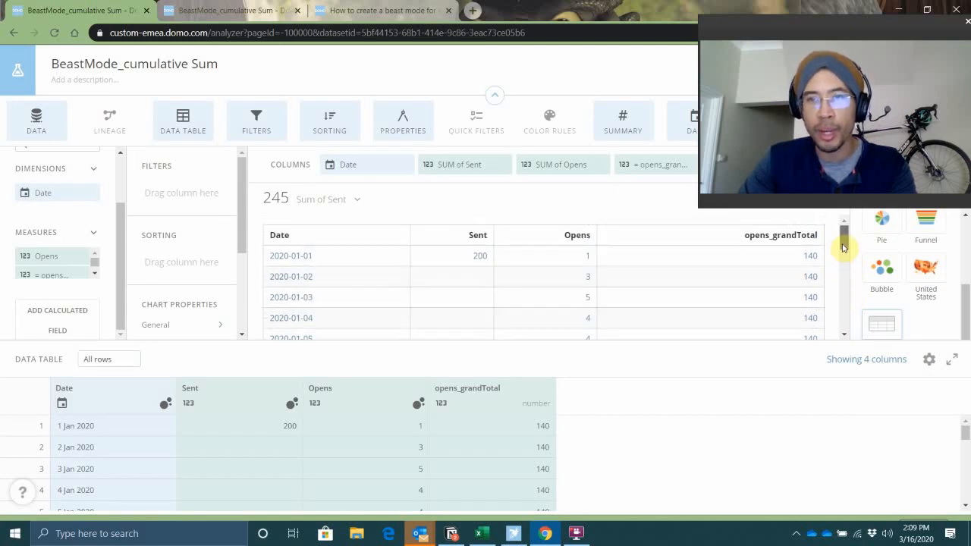
mouse_move(546, 271)
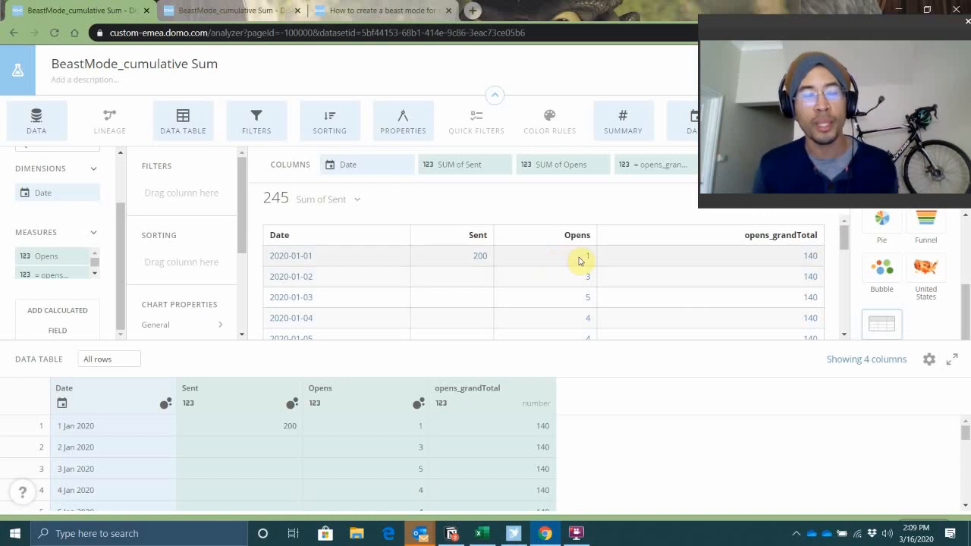
mouse_move(834, 279)
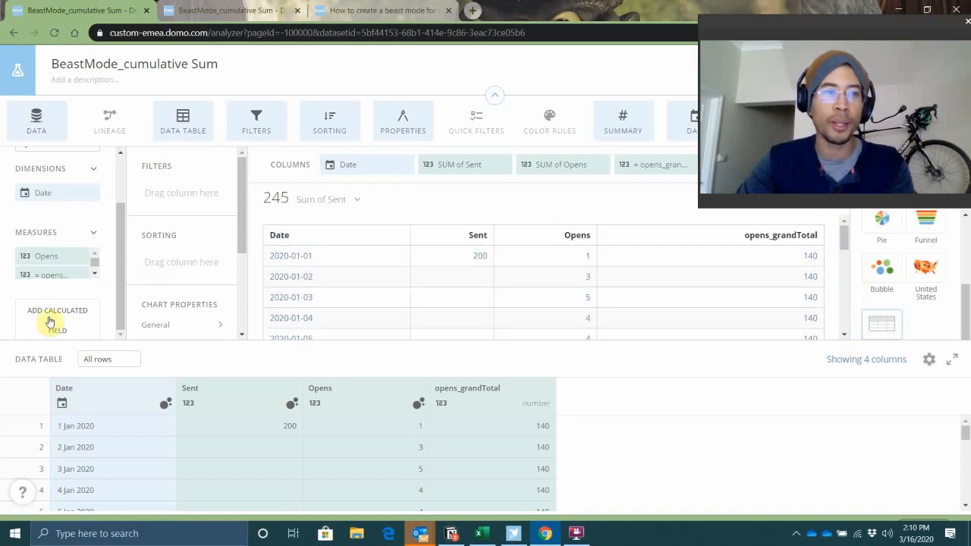
- Add a new calculated field named open_perMonth
left_click(57, 316)
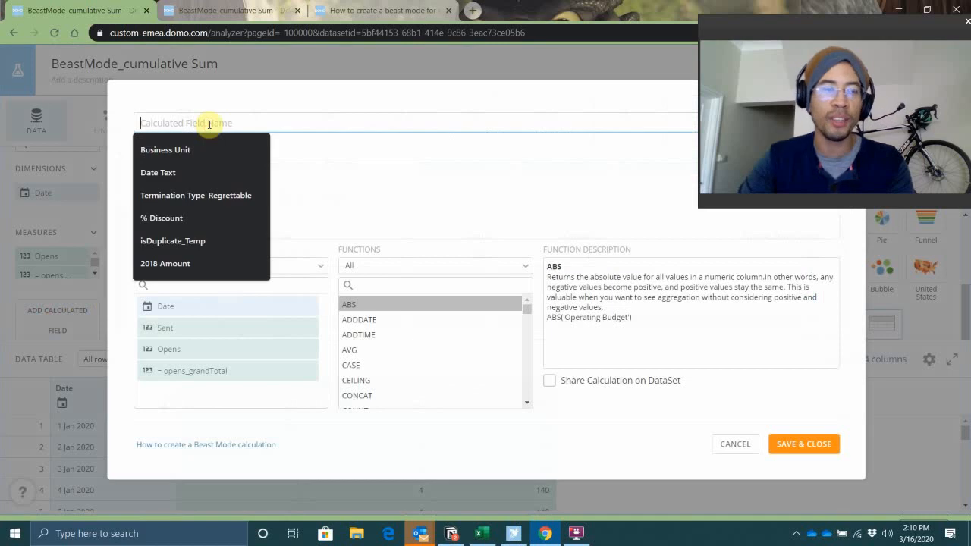
type("open_")
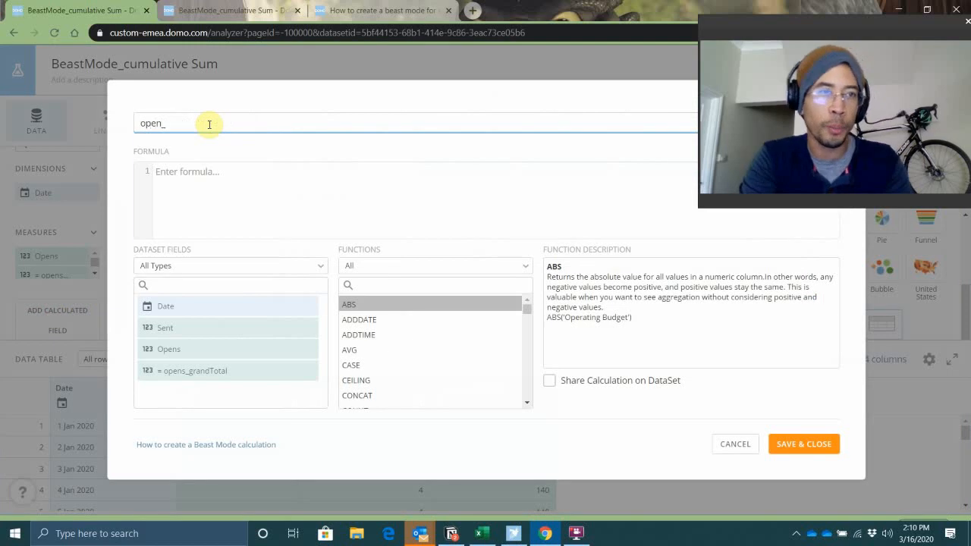
type("perMonth")
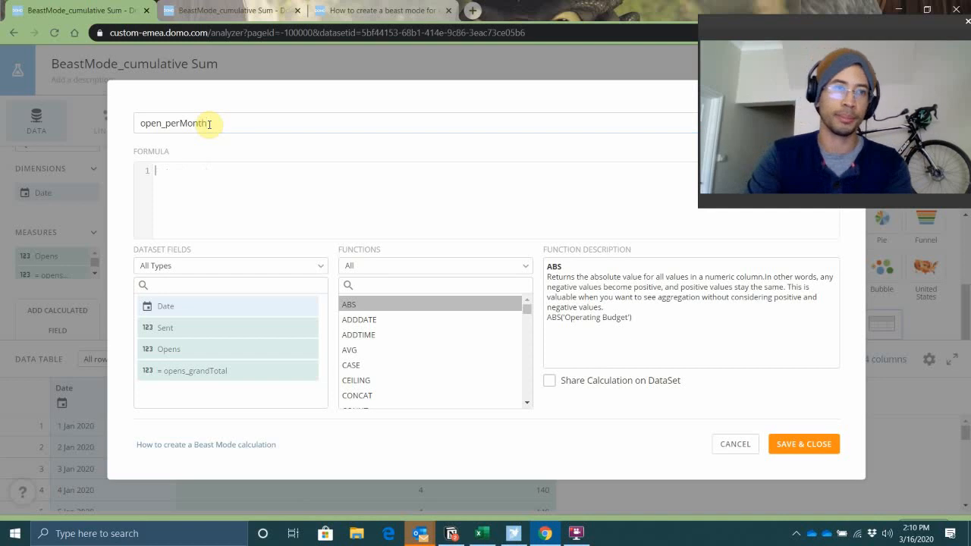
- Enter sum(sum(`Opens`)) over(partition by month(`Date`)) plus a windowed-function comment
type("sum(sum(")
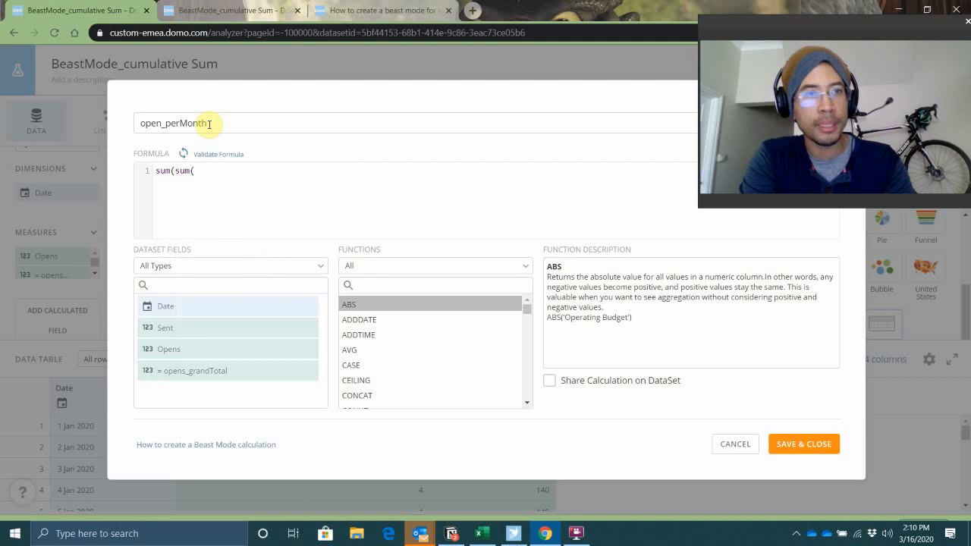
type("`Opens`))")
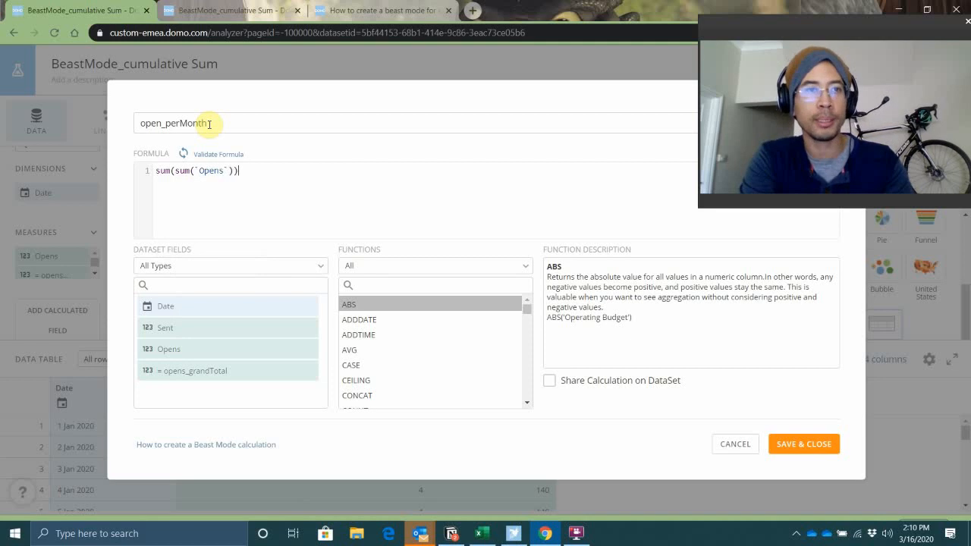
type("over()")
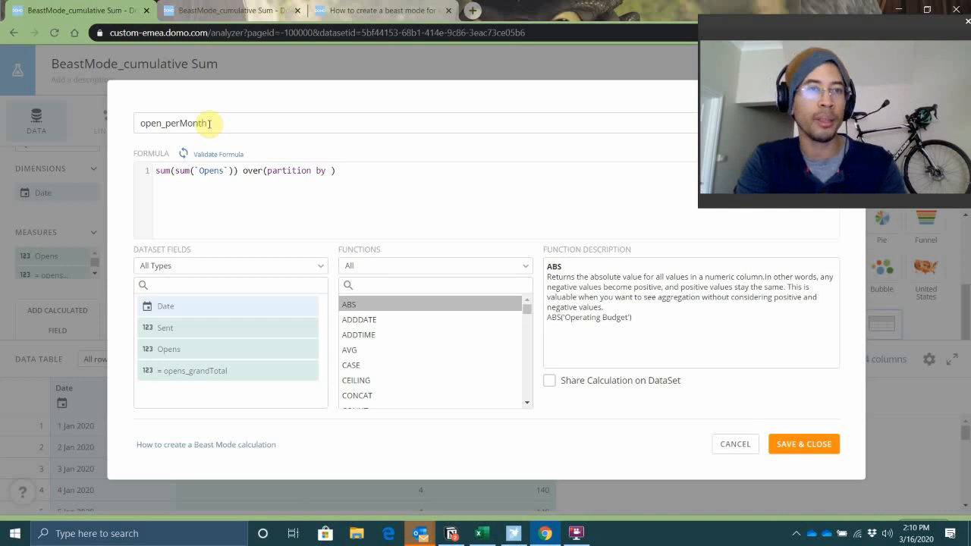
type("month(date")
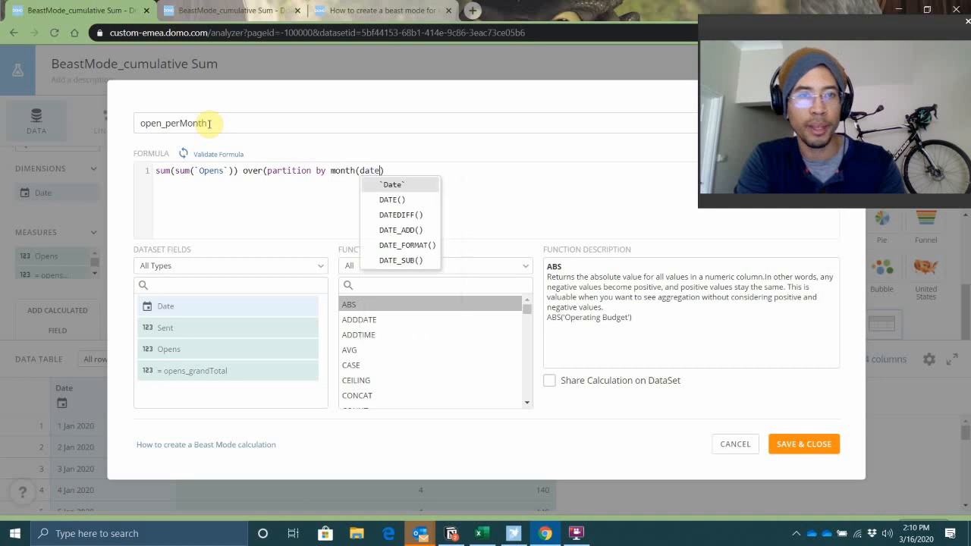
left_click(398, 185)
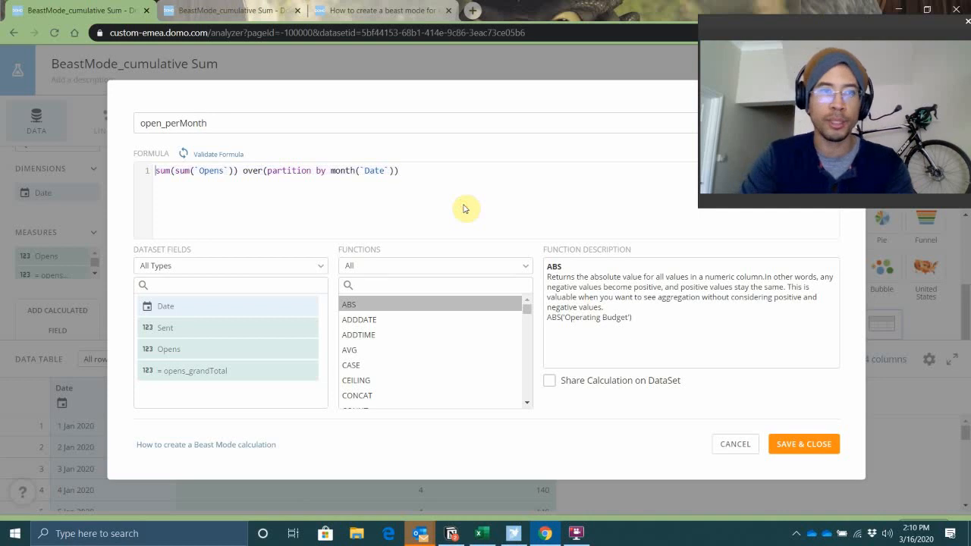
type("1/1/20")
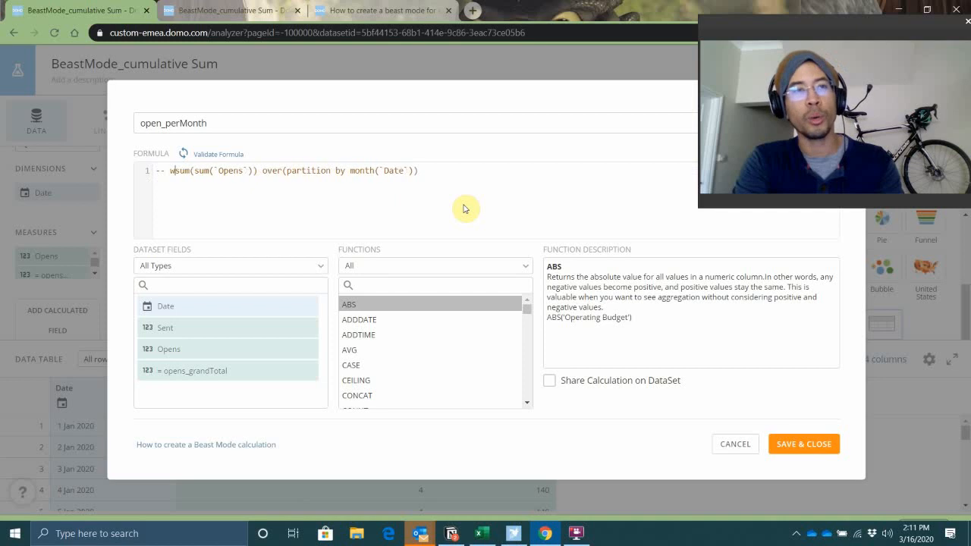
type("windowed function ov")
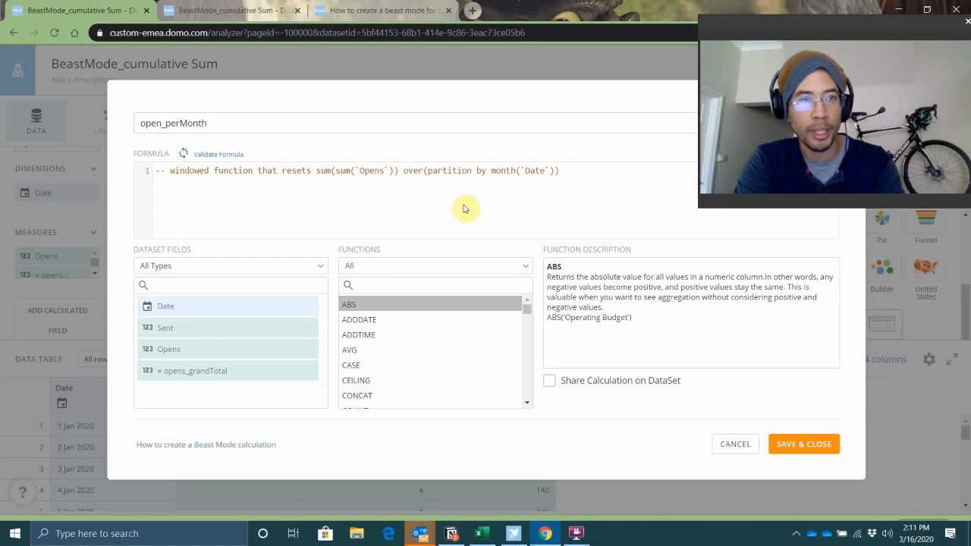
type("every")
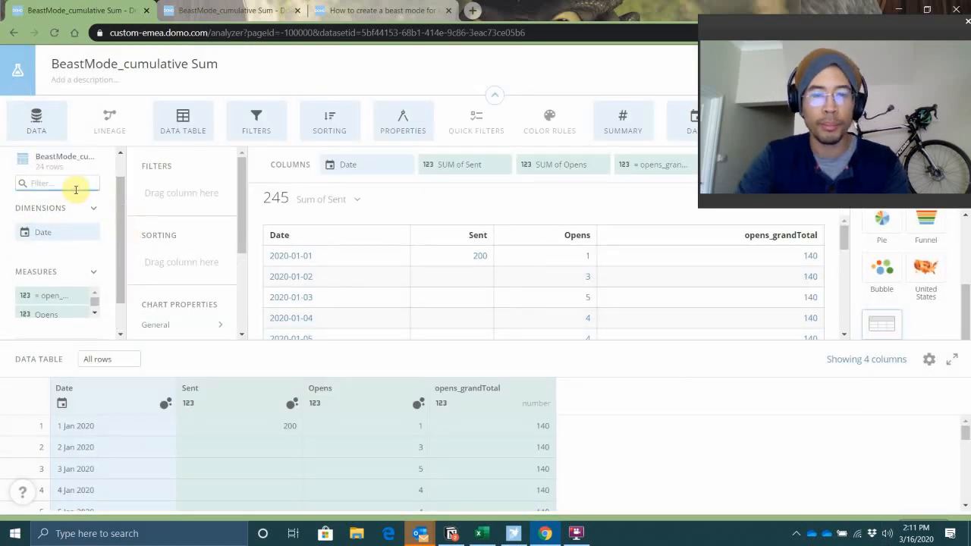
- Filter fields for 'per', add open_perMonth, and compare January 118 with February 22
type("per")
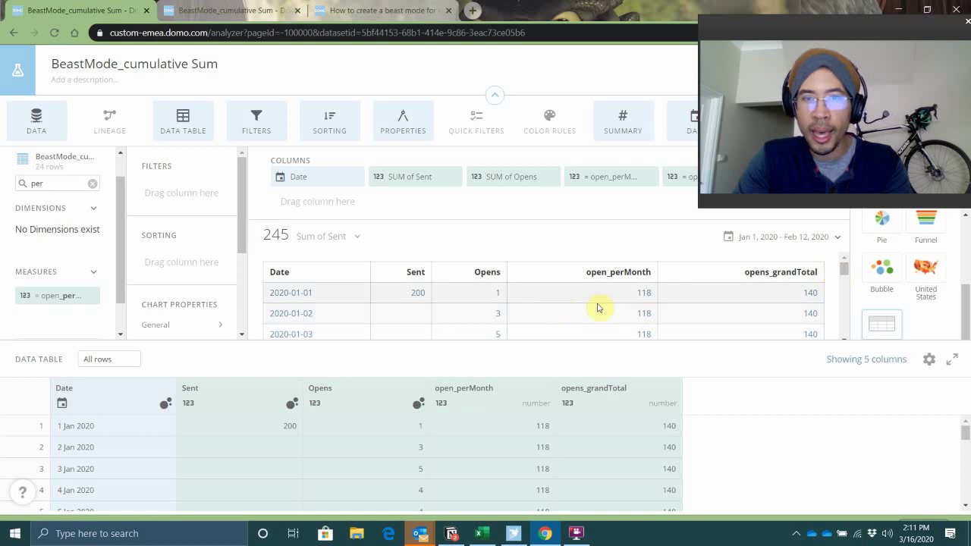
scroll("down", 3)
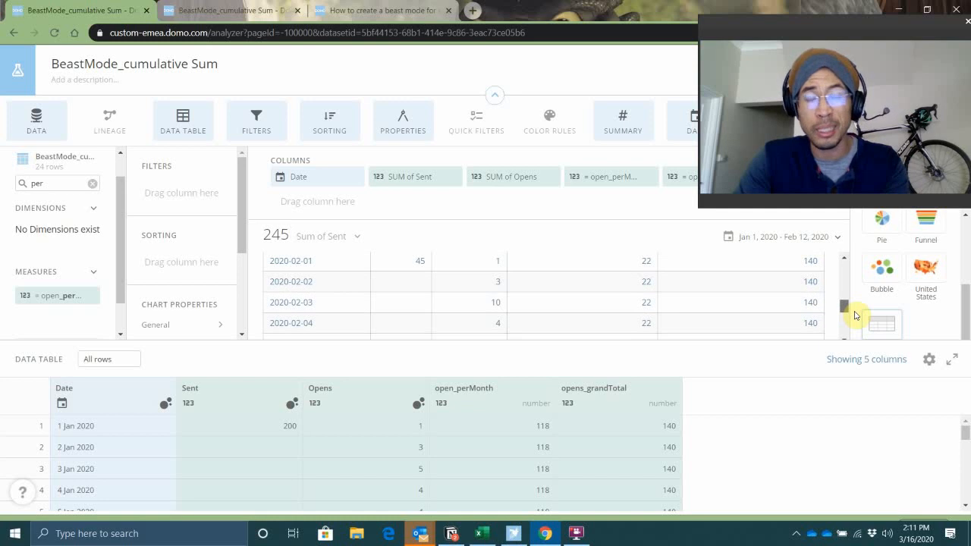
scroll("down", 3)
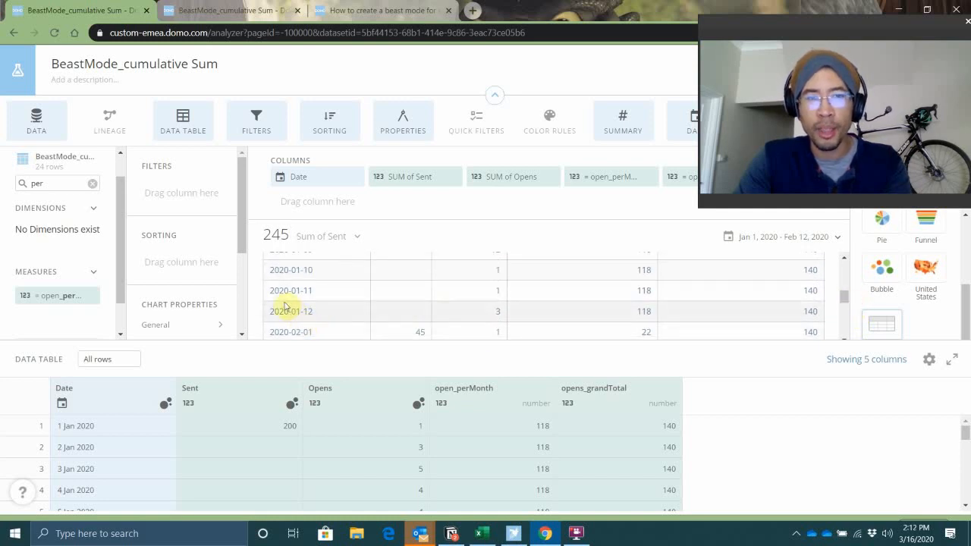
mouse_move(625, 323)
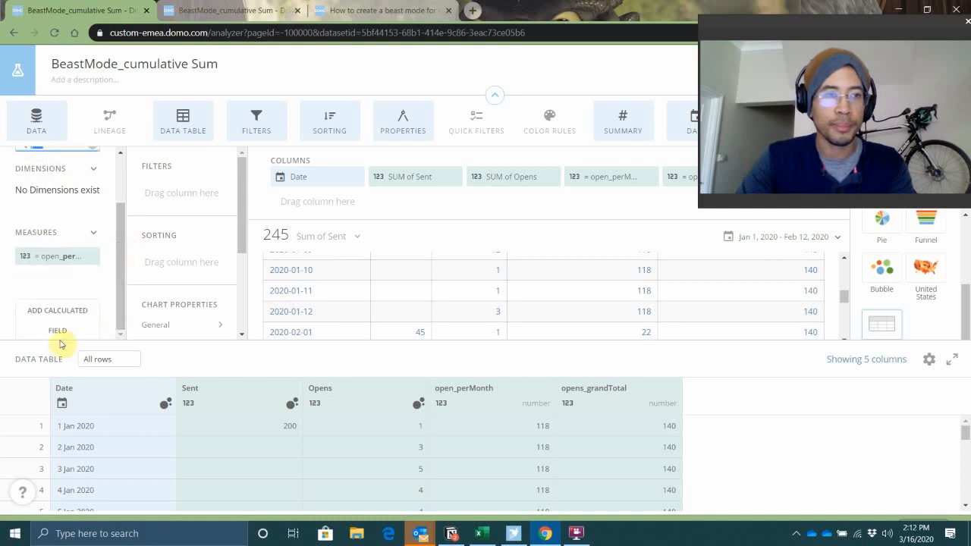
- Create open_cumulativeTotal as sum(sum(`Opens`)) over (ORDER BY `Date`) and save it
left_click(57, 323)
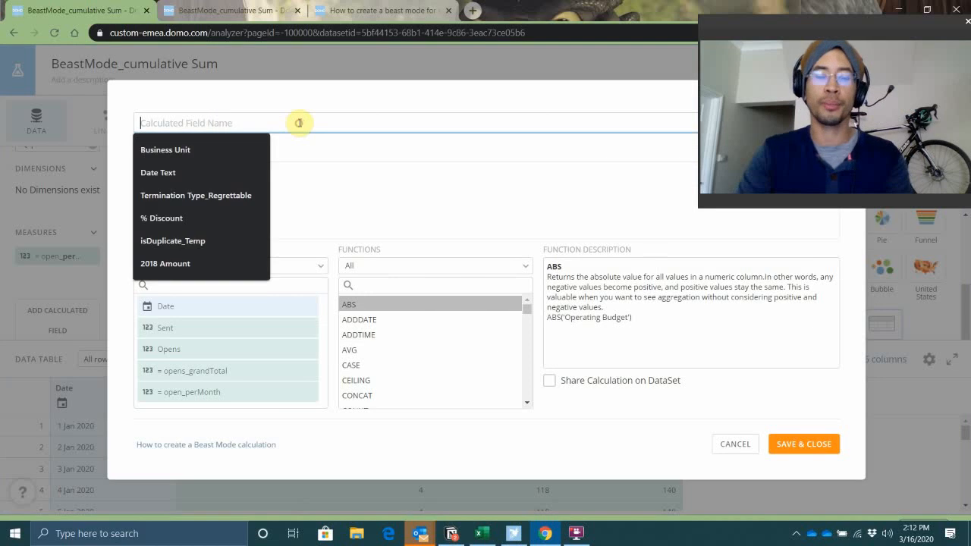
type("open_cumulativeTotal")
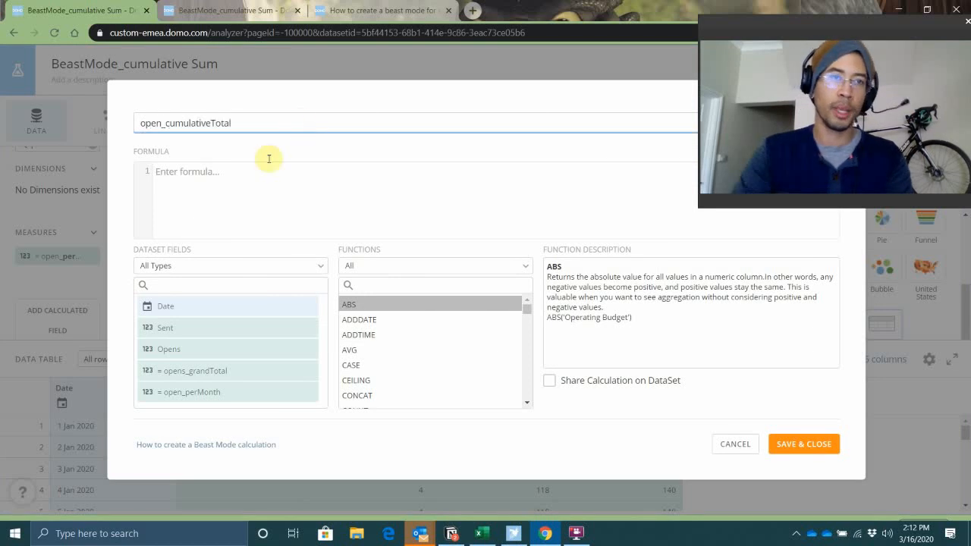
type("sum(sum(")
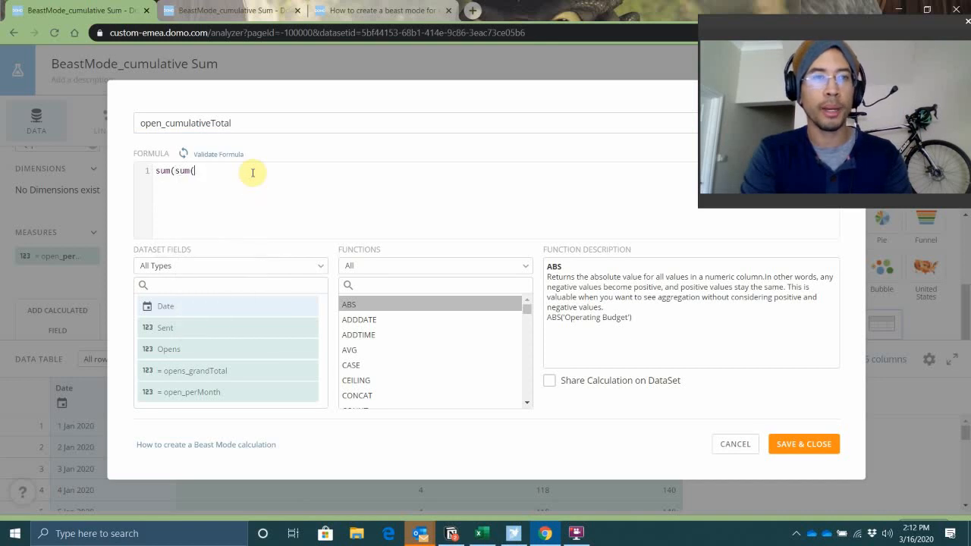
type("`Opens`))")
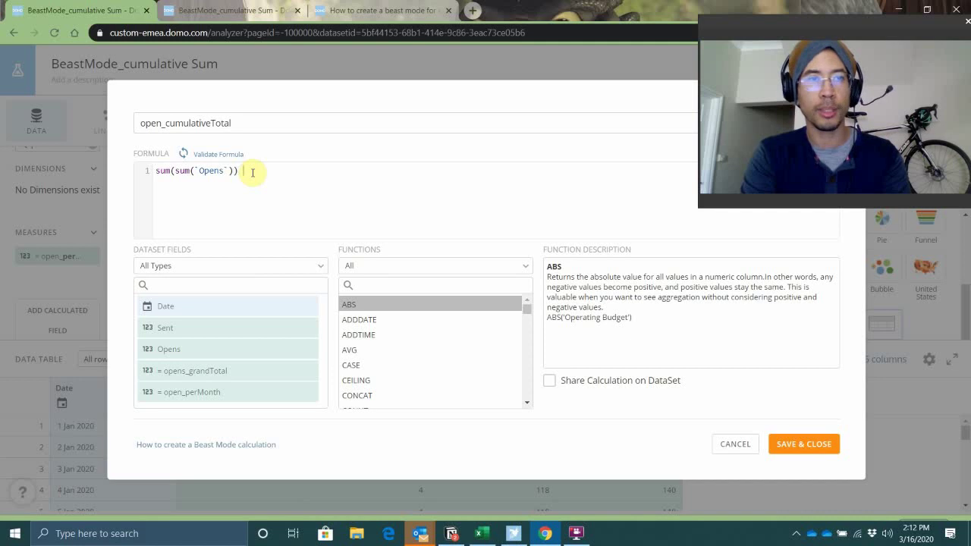
type("over ()")
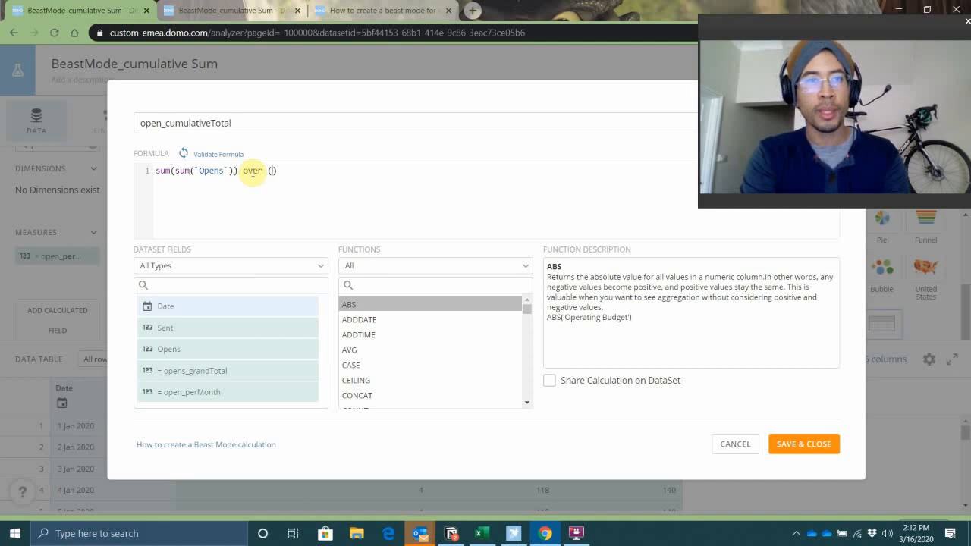
type("PARTIT")
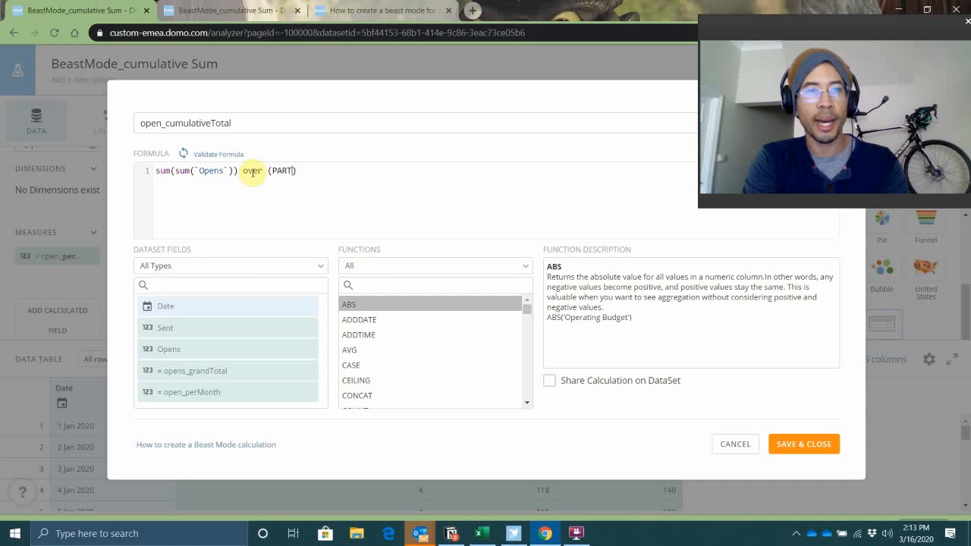
type("ORDER")
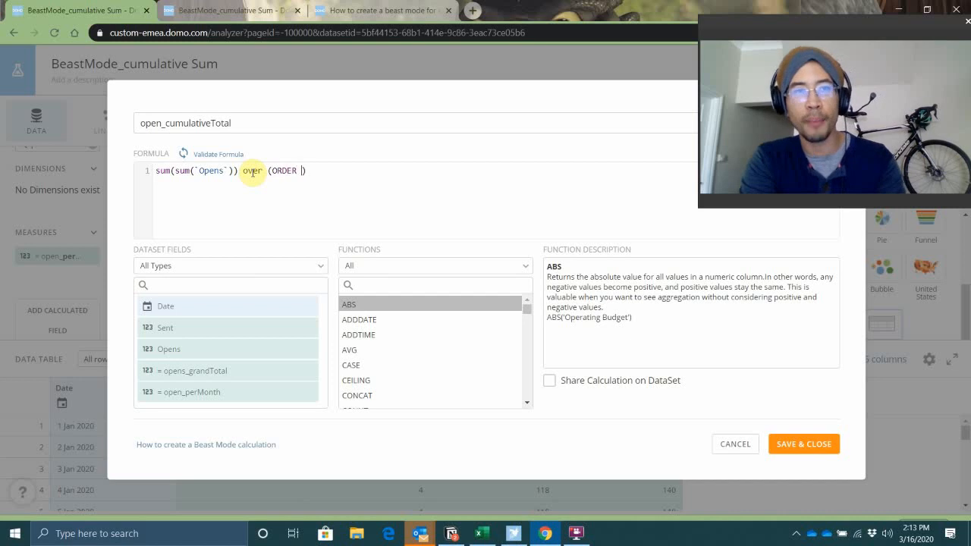
type("BY")
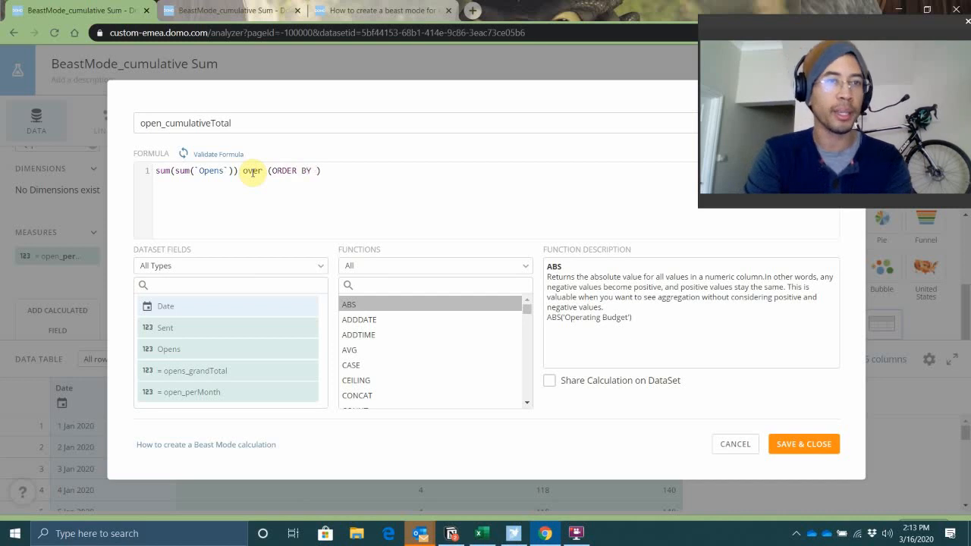
type("`Date`")
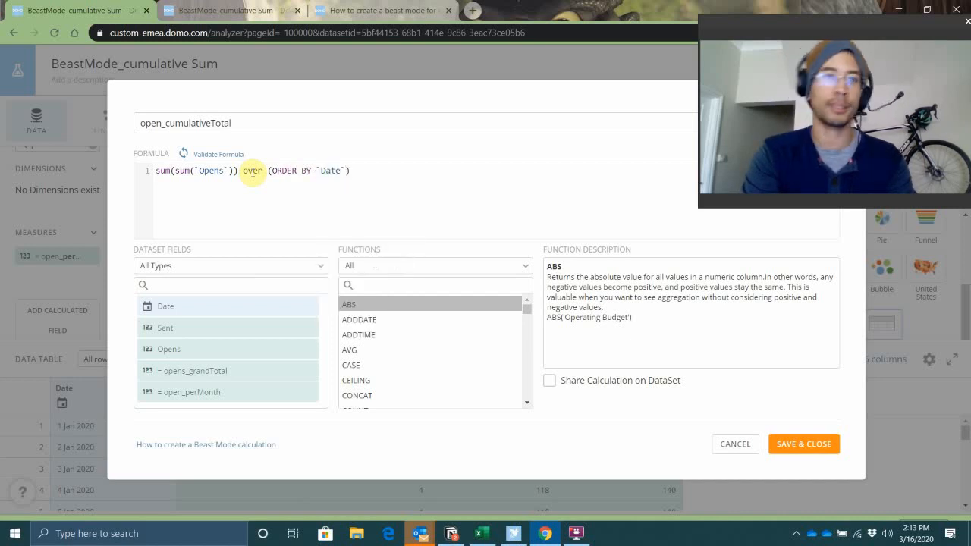
mouse_move(295, 143)
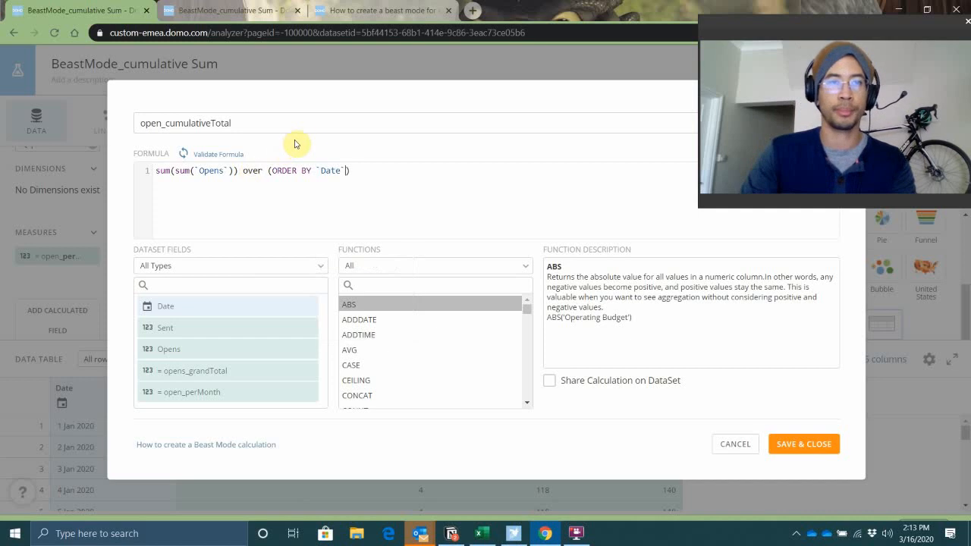
mouse_move(796, 456)
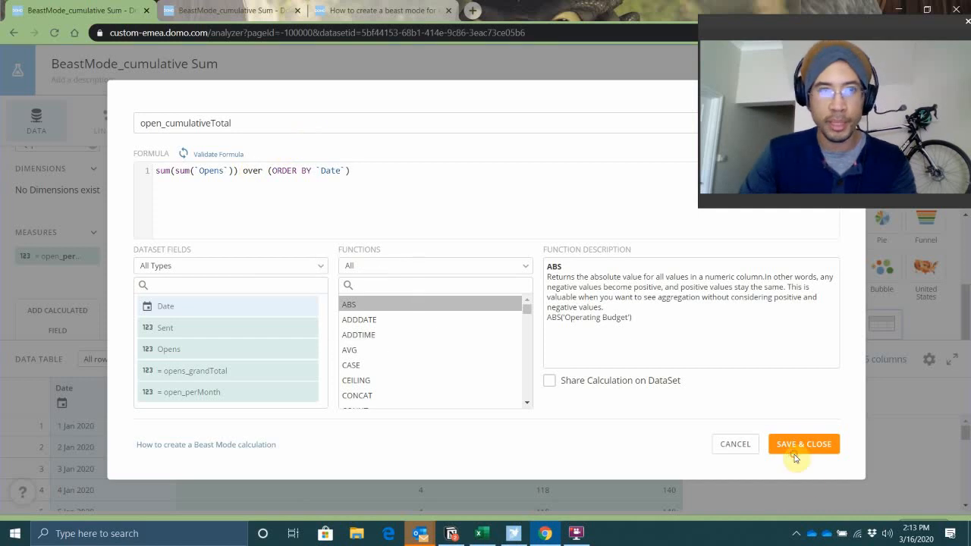
left_click(803, 444)
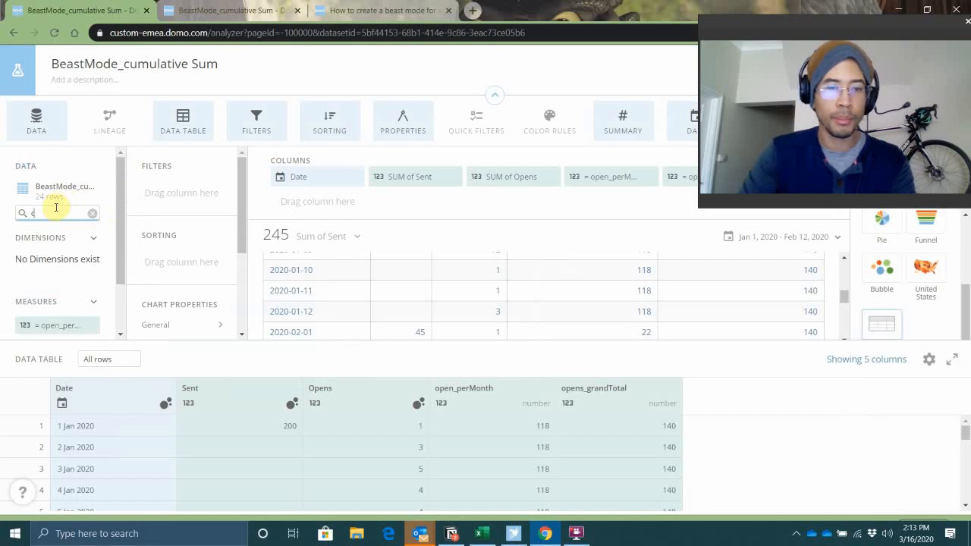
- Add open_cumulativeTotal to the table and scroll to February, where it reaches 140
type("cumul")
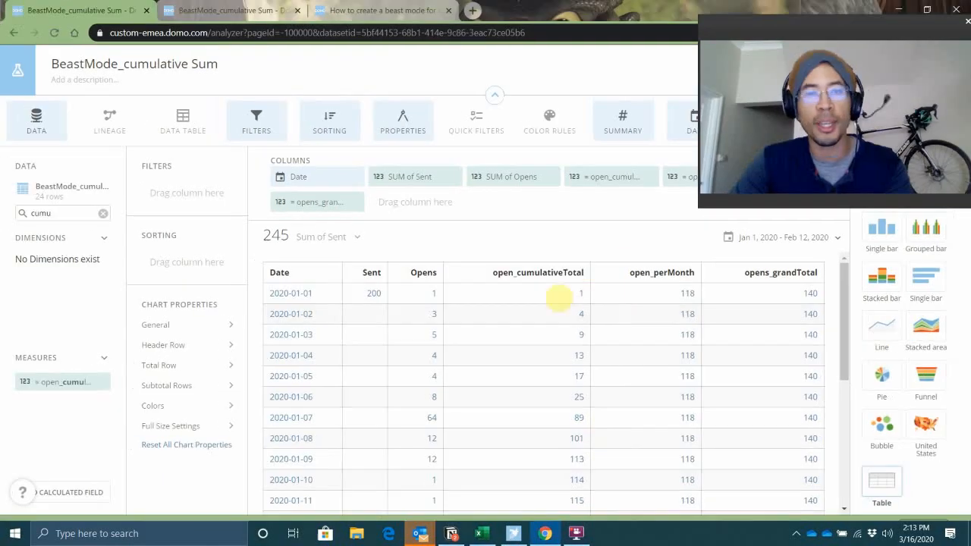
scroll("down", 3)
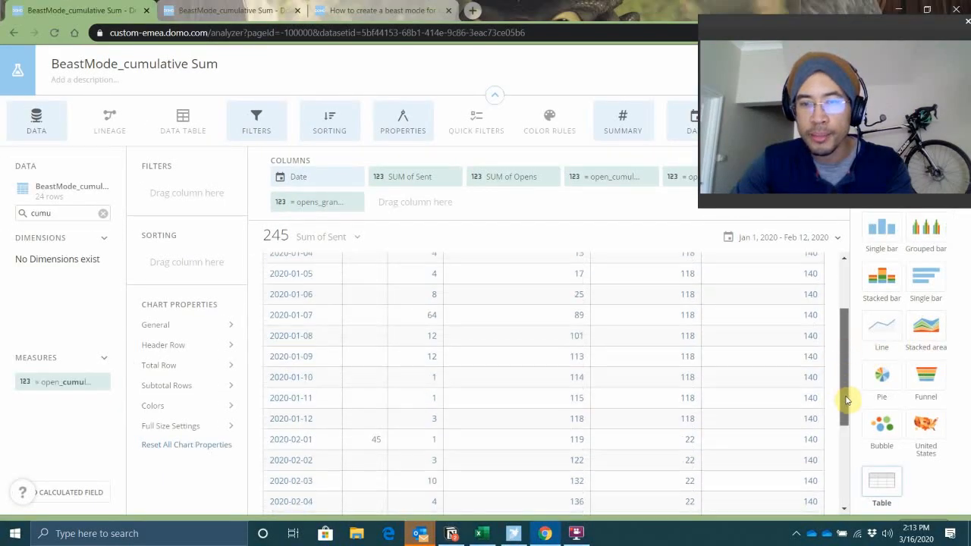
scroll("down", 3)
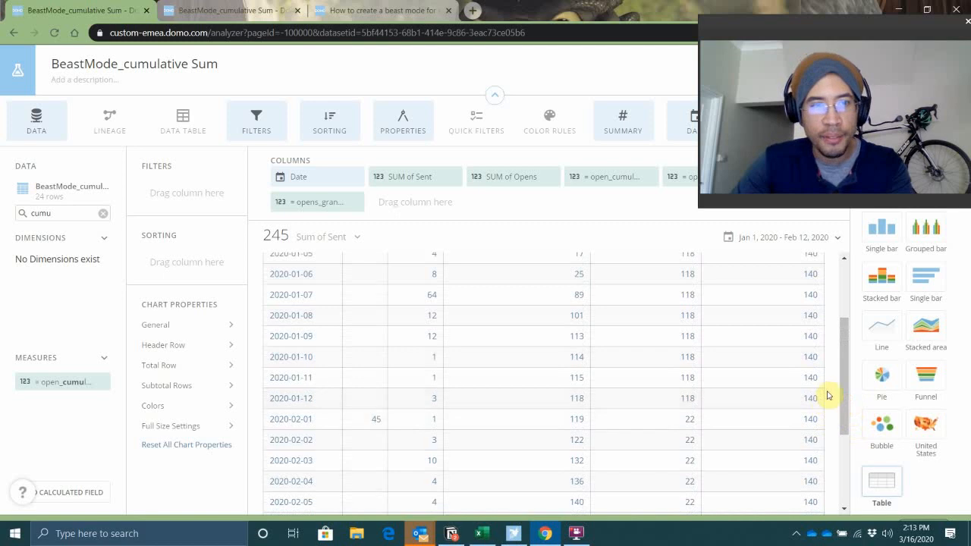
mouse_move(263, 387)
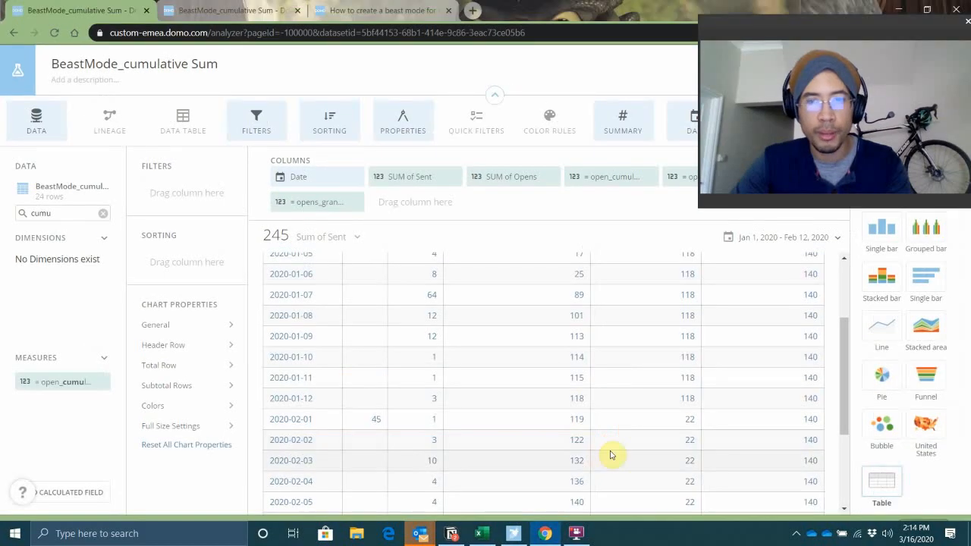
mouse_move(361, 429)
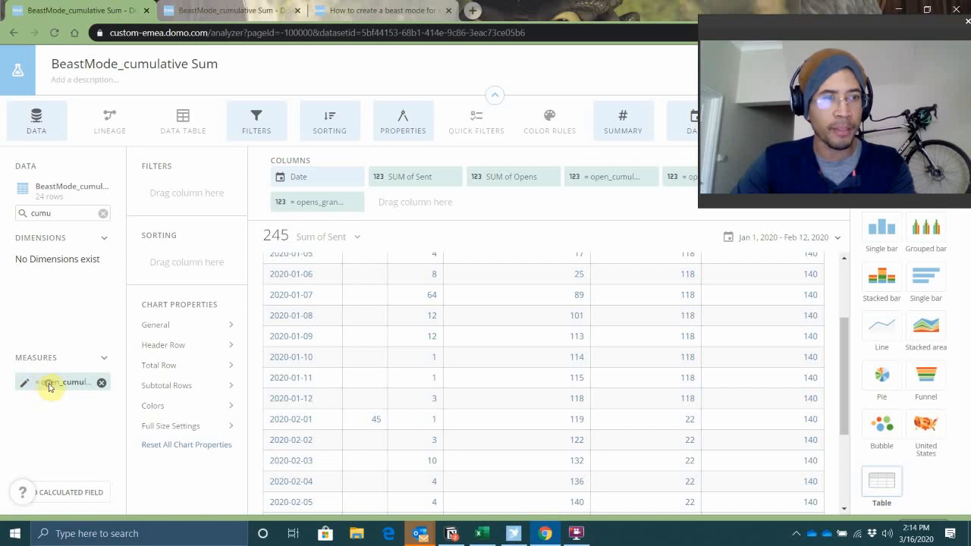
- Add PARTITION BY month(`Date`) to open_cumulativeTotal's OVER clause, validate, and save
left_click(25, 382)
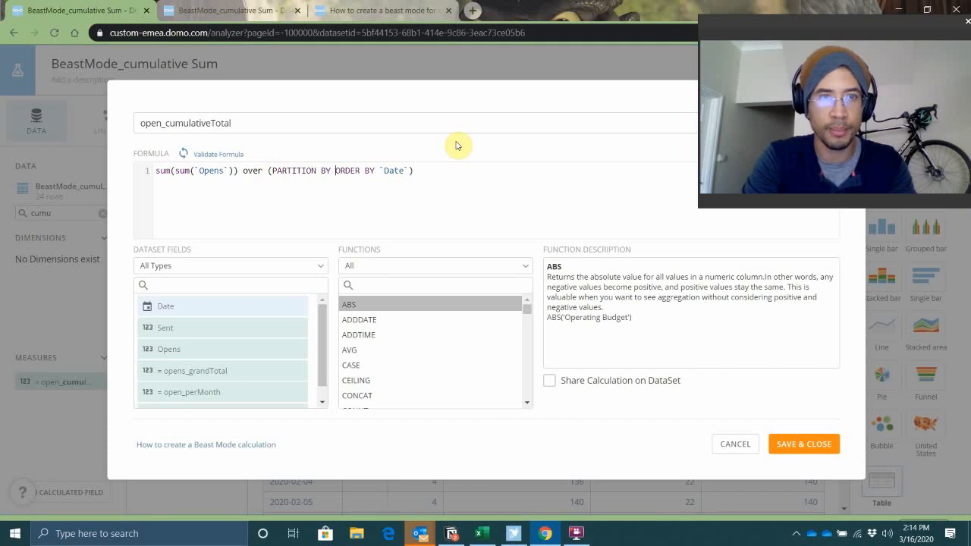
type("month(da")
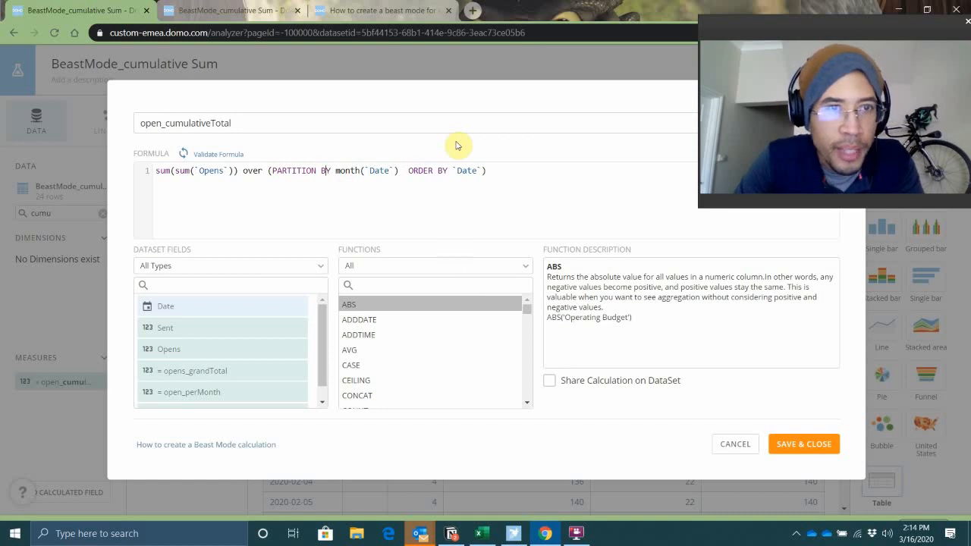
mouse_move(312, 214)
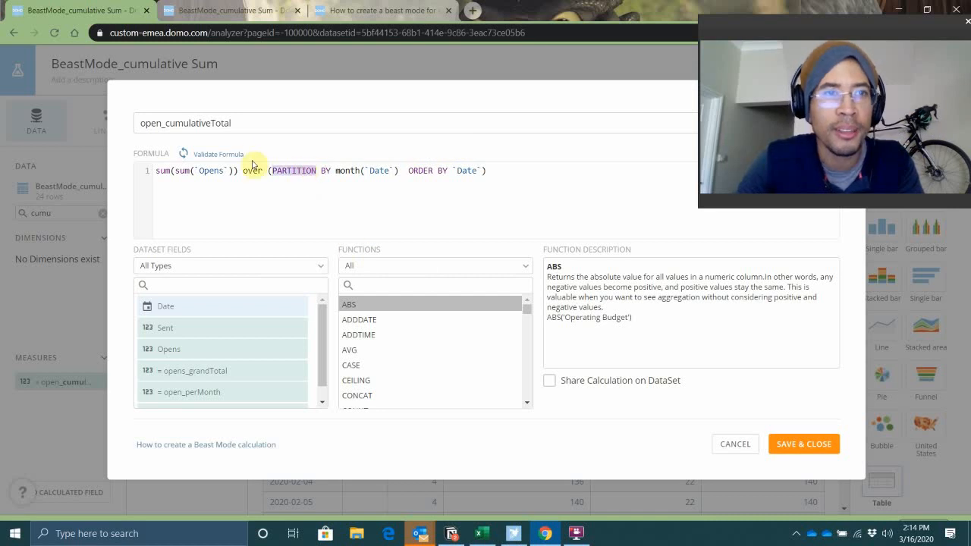
left_click(217, 154)
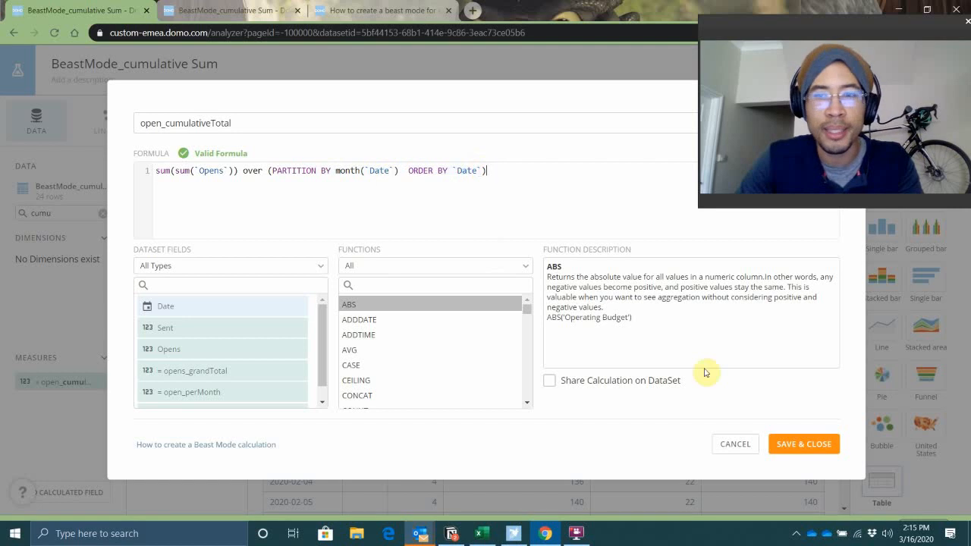
left_click(803, 443)
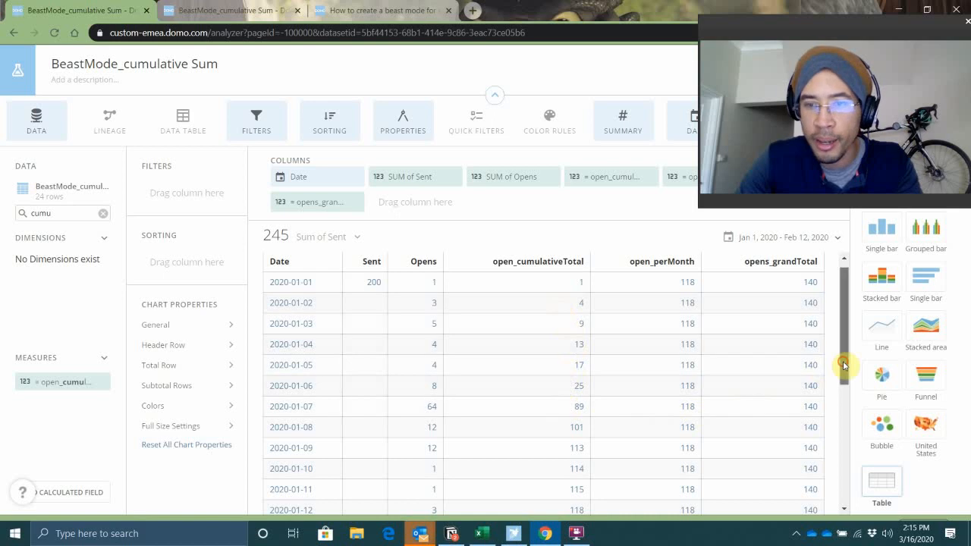
scroll("down", 3)
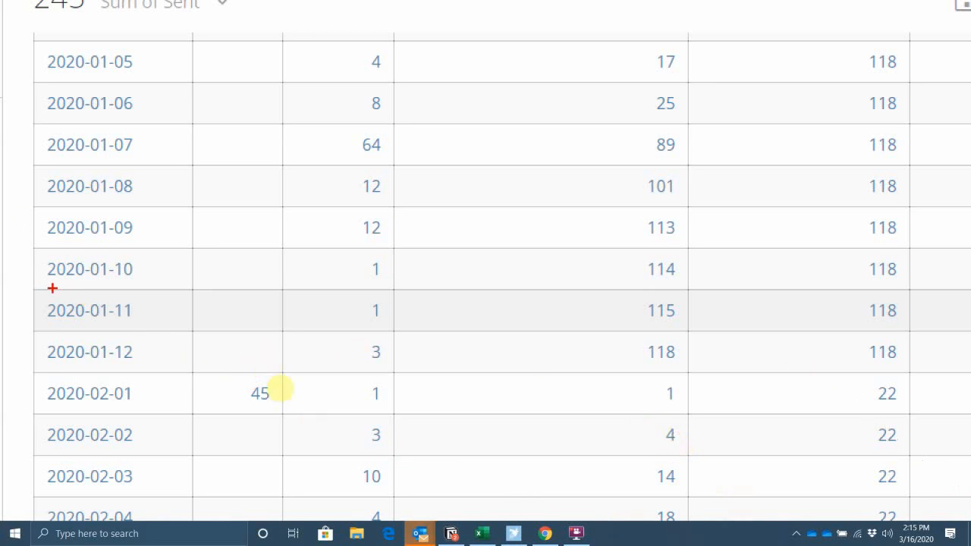
left_click_drag(11, 258, 754, 481)
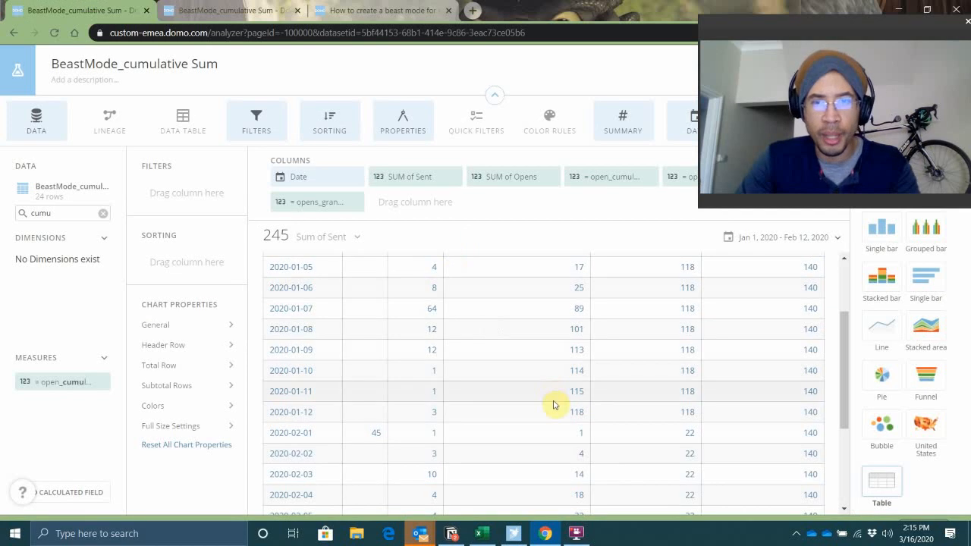
mouse_move(598, 420)
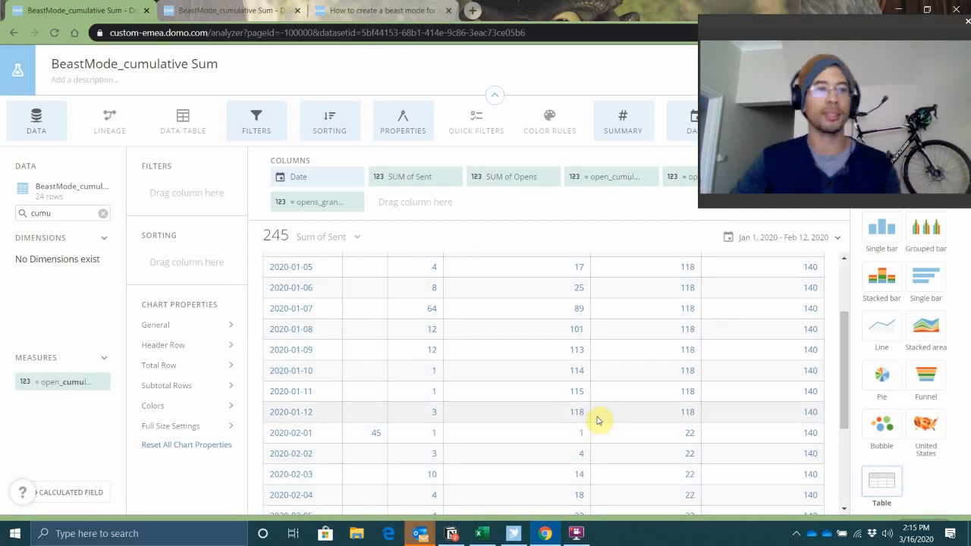
- Start a new calculated field and draft SUM(`Opens`) / sum(sen… in its formula
left_click(65, 492)
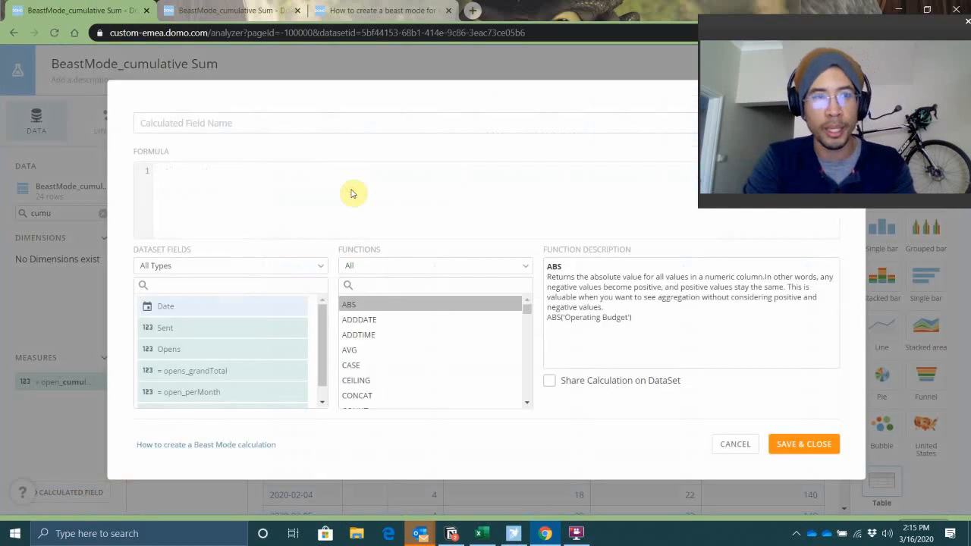
type("su")
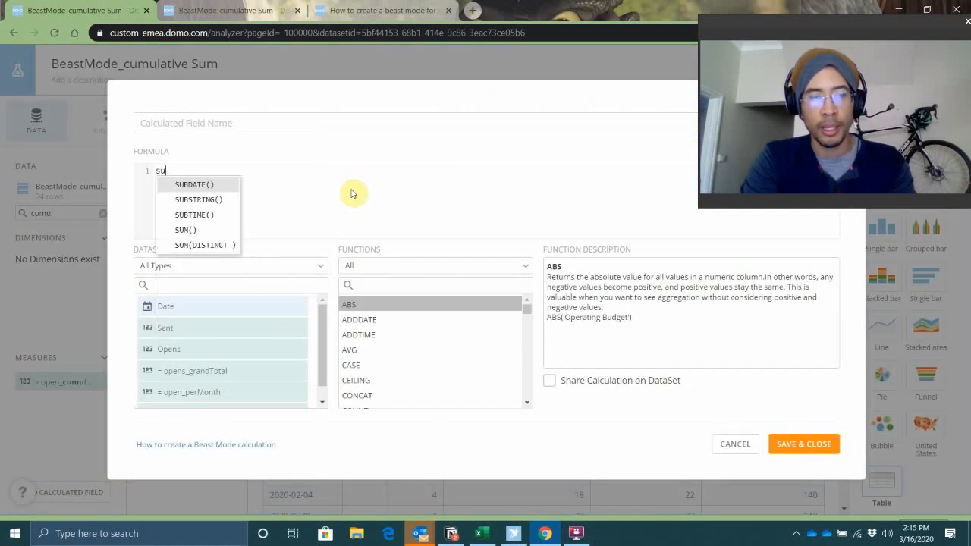
left_click(185, 230)
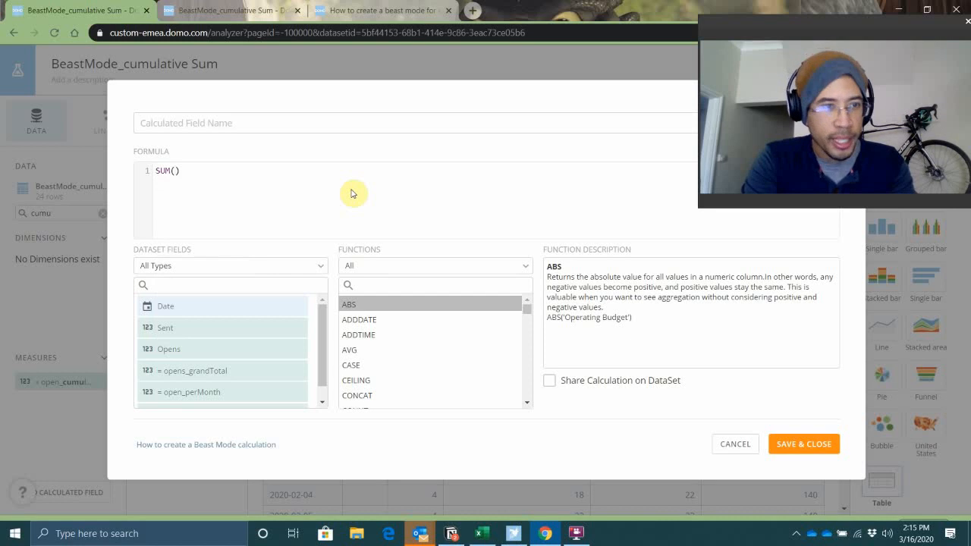
type("`Opens`")
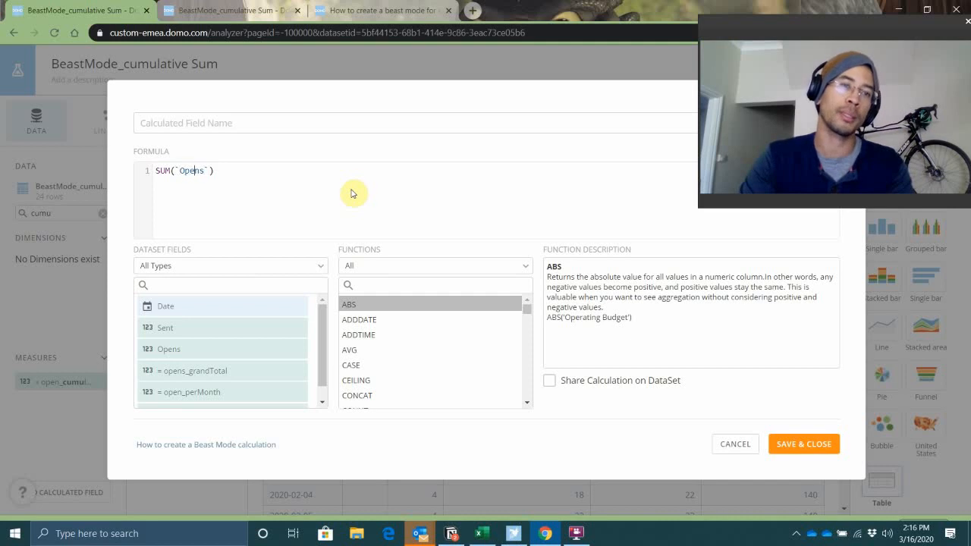
type("/ sum")
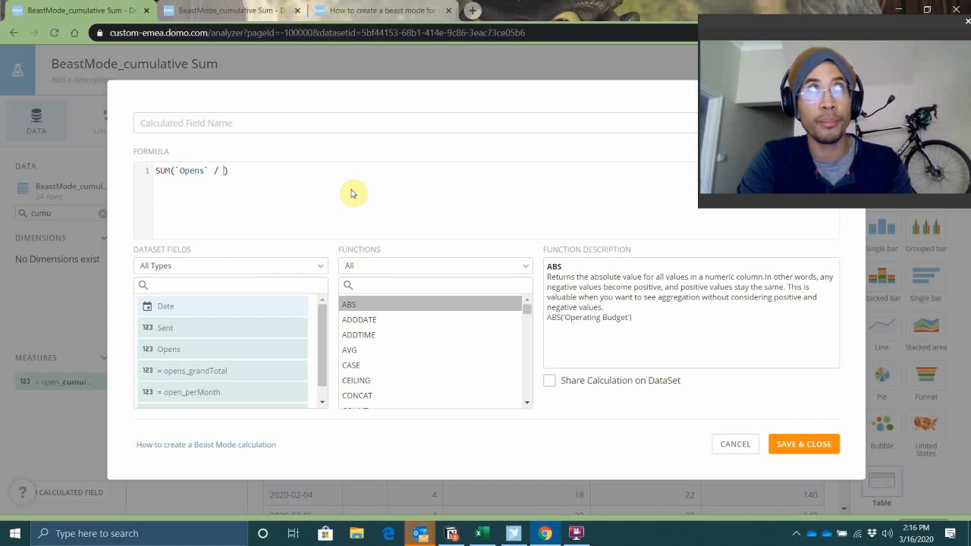
type("sen")
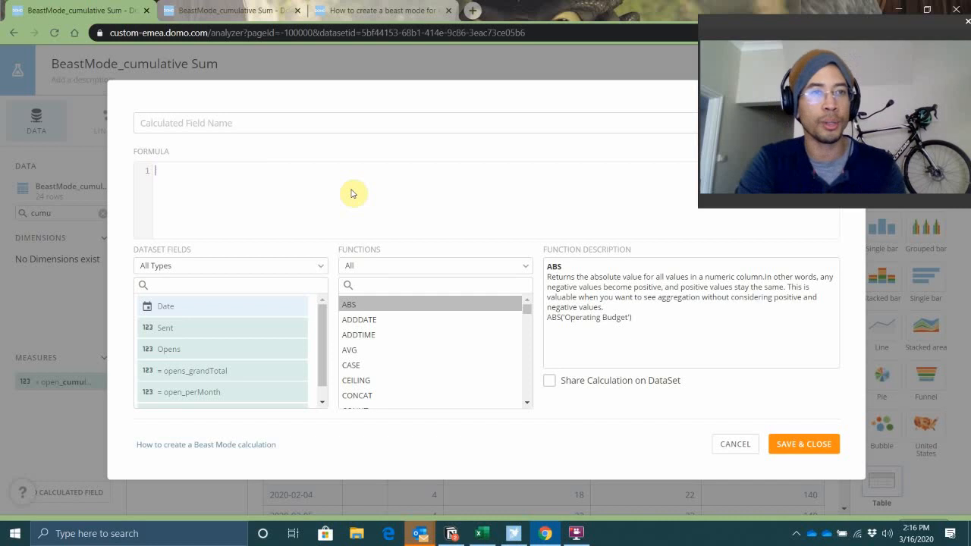
- Write running Opens over Sent, partitioned by month(`Date`) and ordered by `Date`, named Open Rate Ratio
type("su")
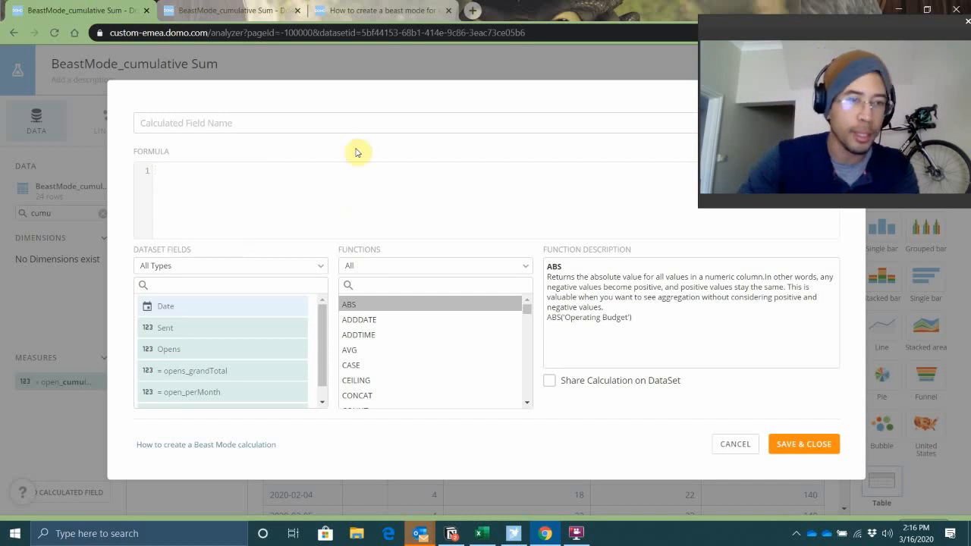
scroll("down", 3)
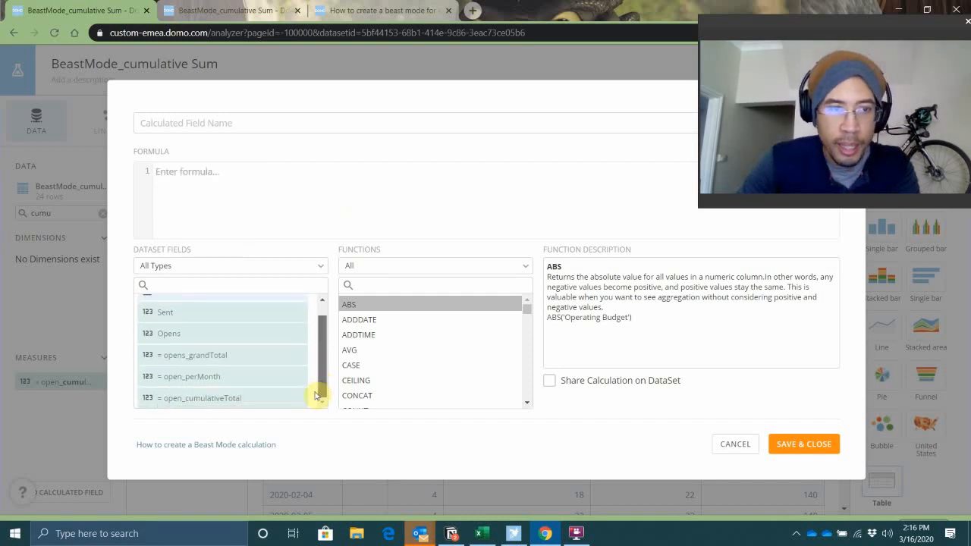
mouse_move(236, 399)
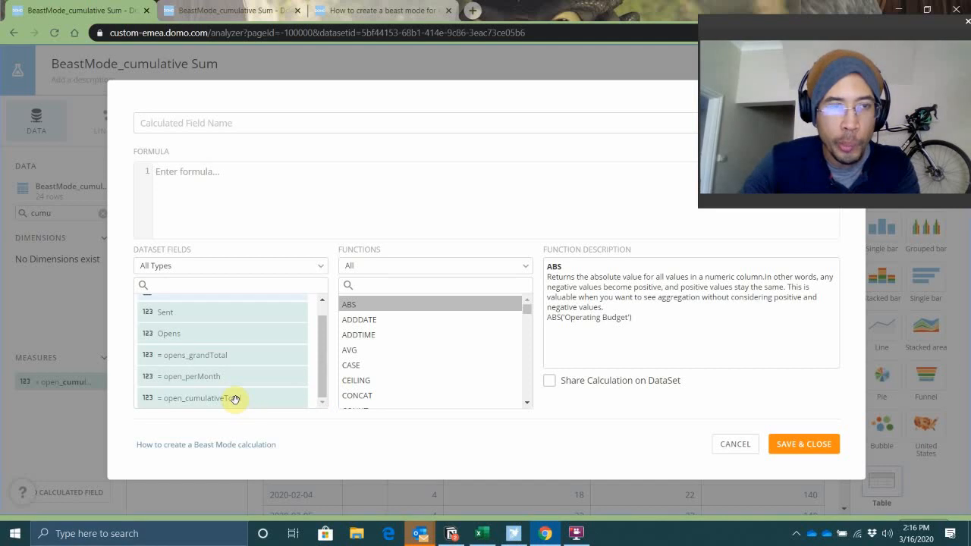
type("sum(sum(`Opens`)) over (ORDER BY `Date`)")
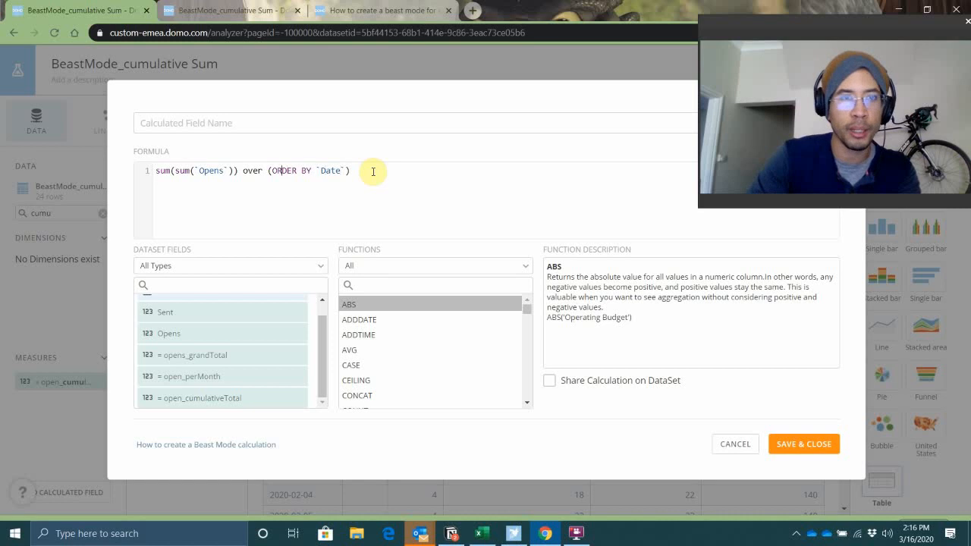
type("PArtition by month(`Date")
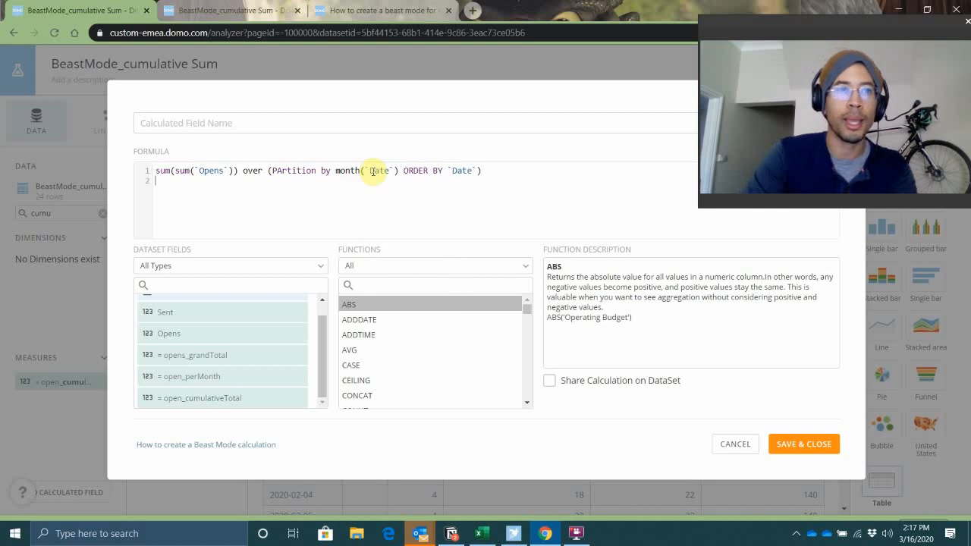
type("/")
type("sum(sum(`Sent`)) over")
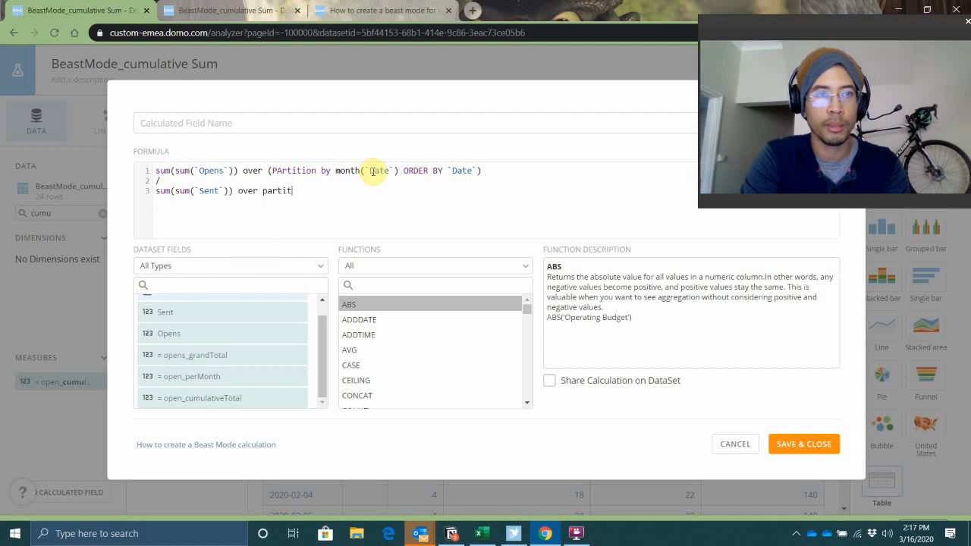
type("(parti")
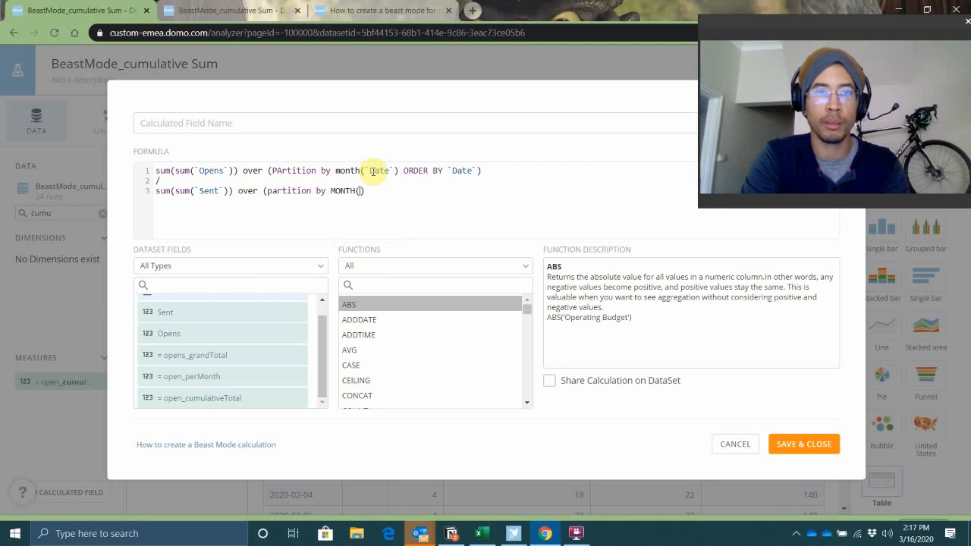
type("dat")
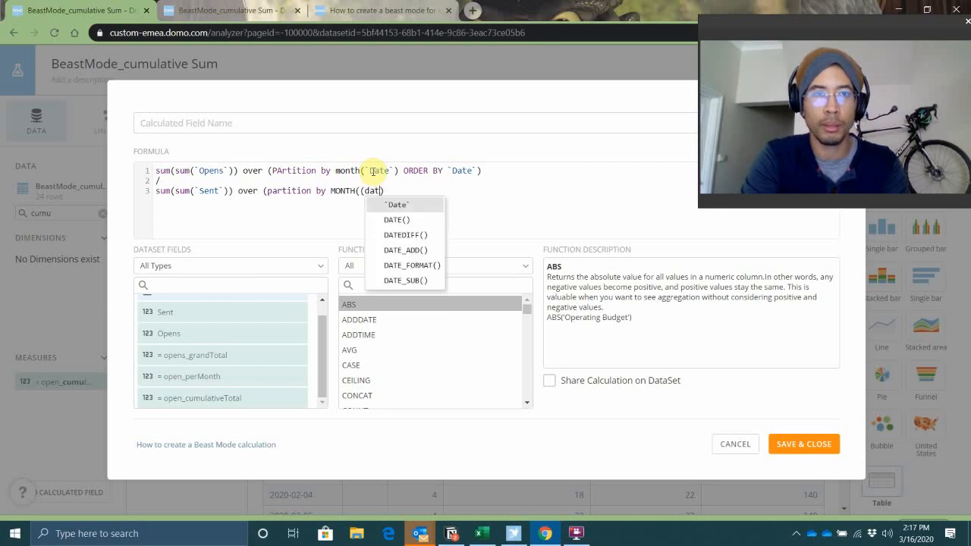
left_click(392, 204)
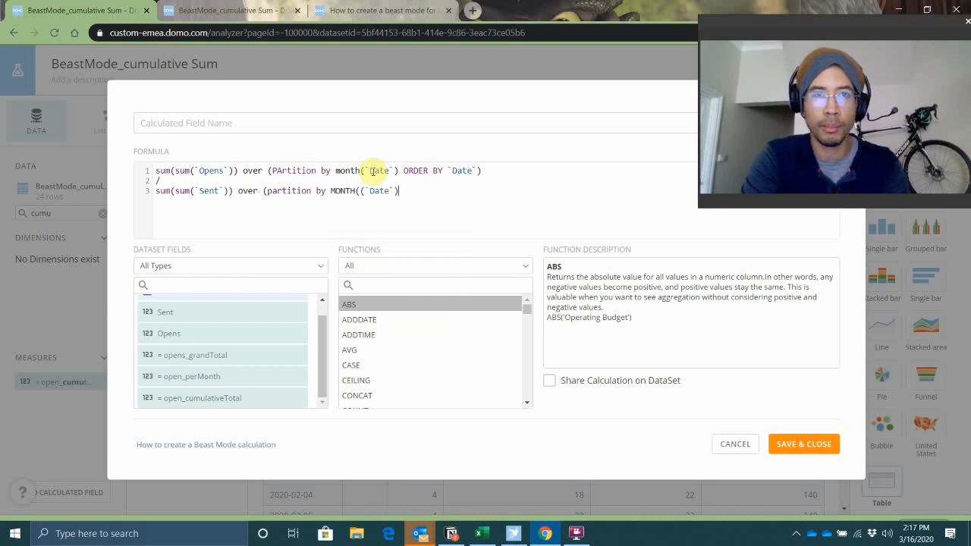
type("order by ddat")
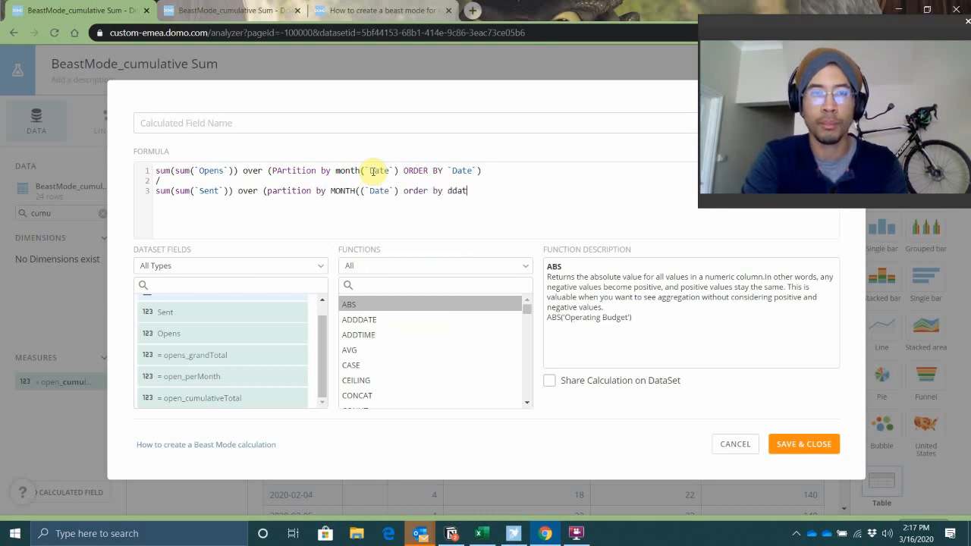
type("`Date`)")
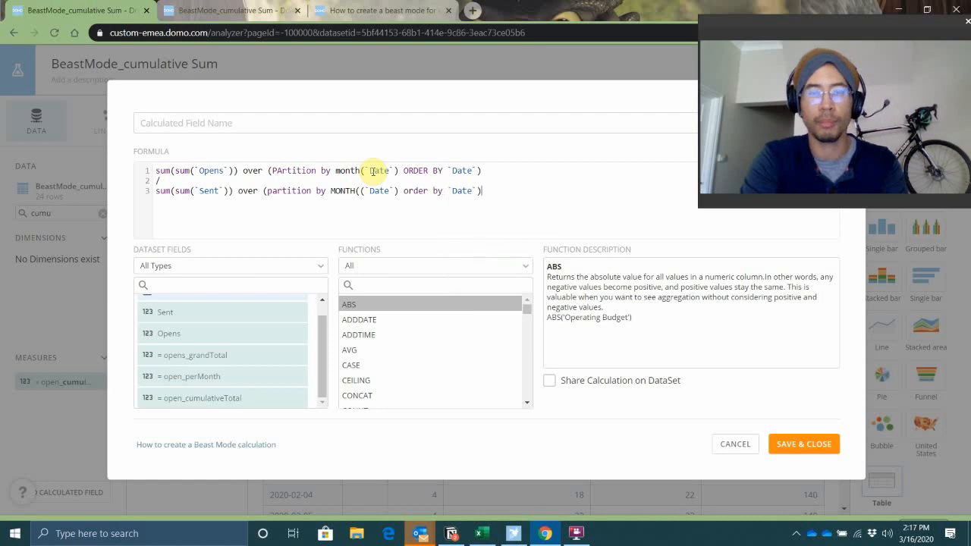
left_click(186, 122)
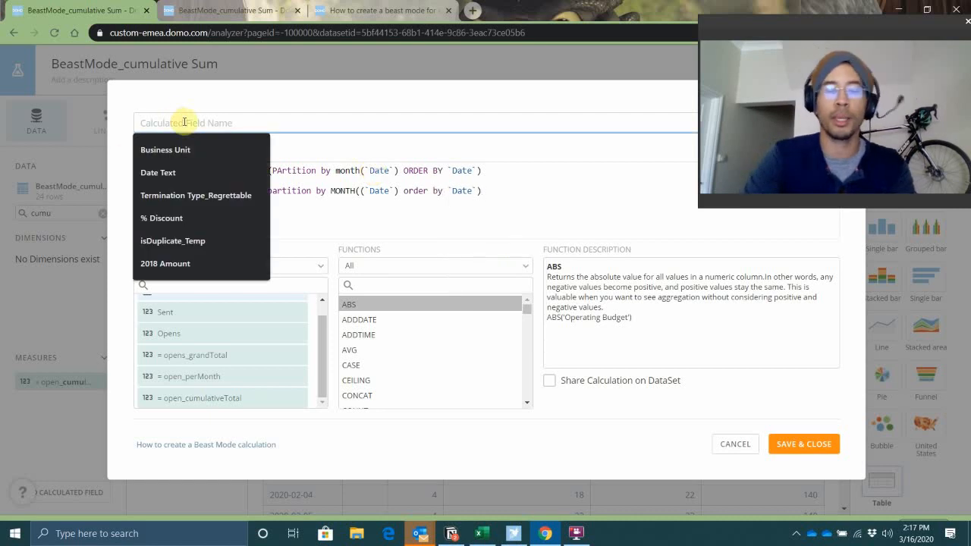
type("Open Rate Ratio")
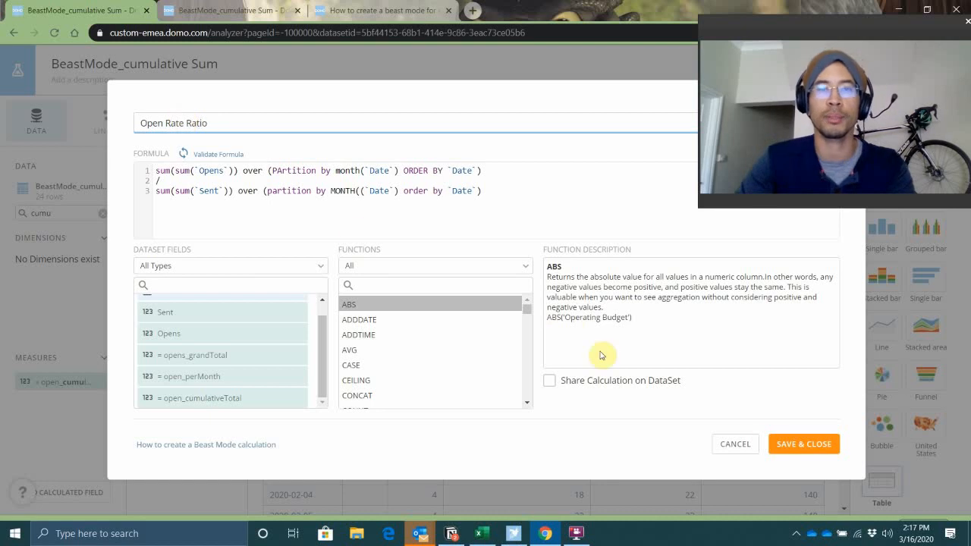
- Fix the extra parenthesis flagged as invalid and save the Open Rate Ratio field
left_click(803, 444)
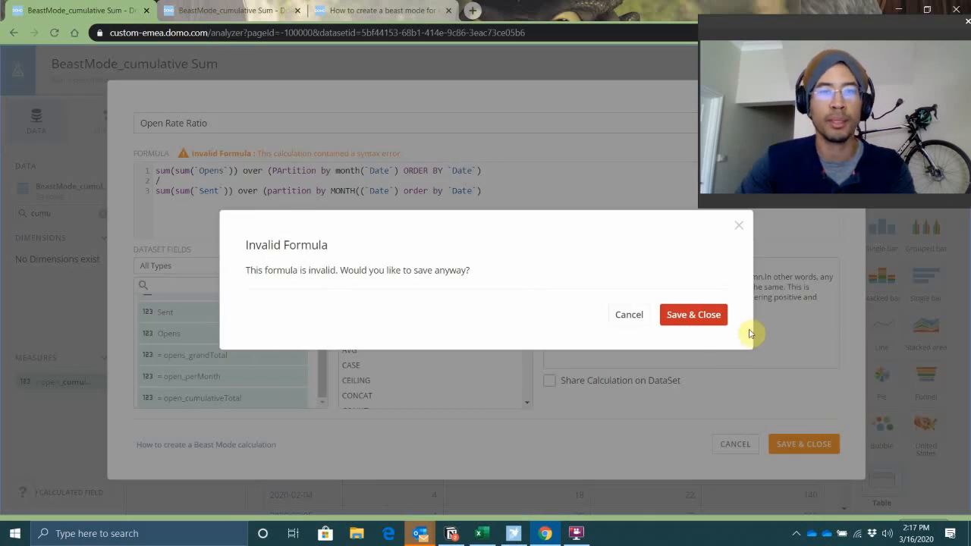
mouse_move(691, 276)
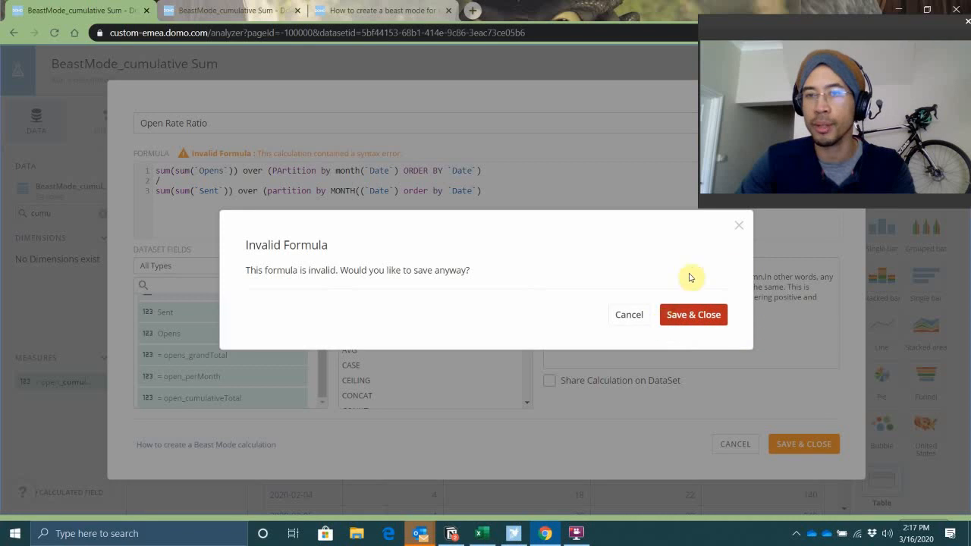
left_click(629, 314)
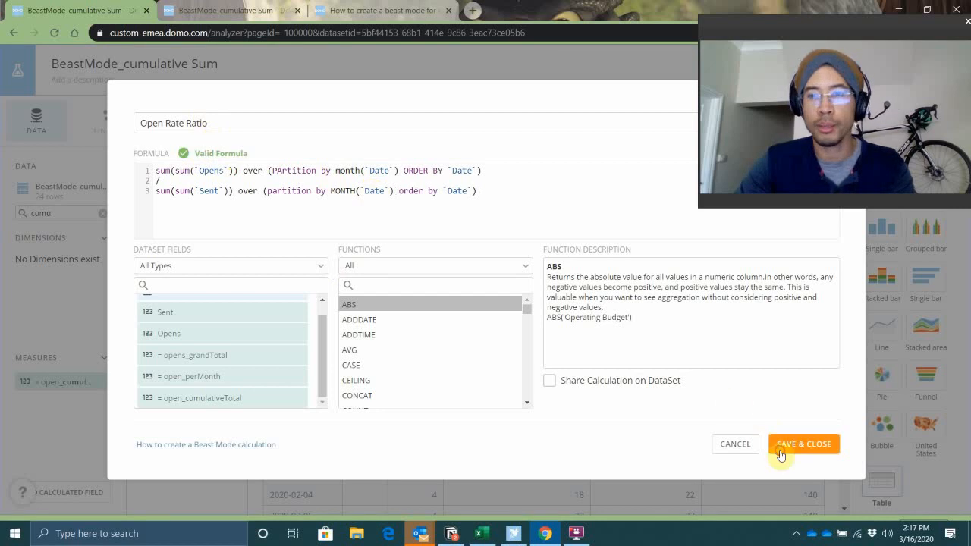
left_click(803, 444)
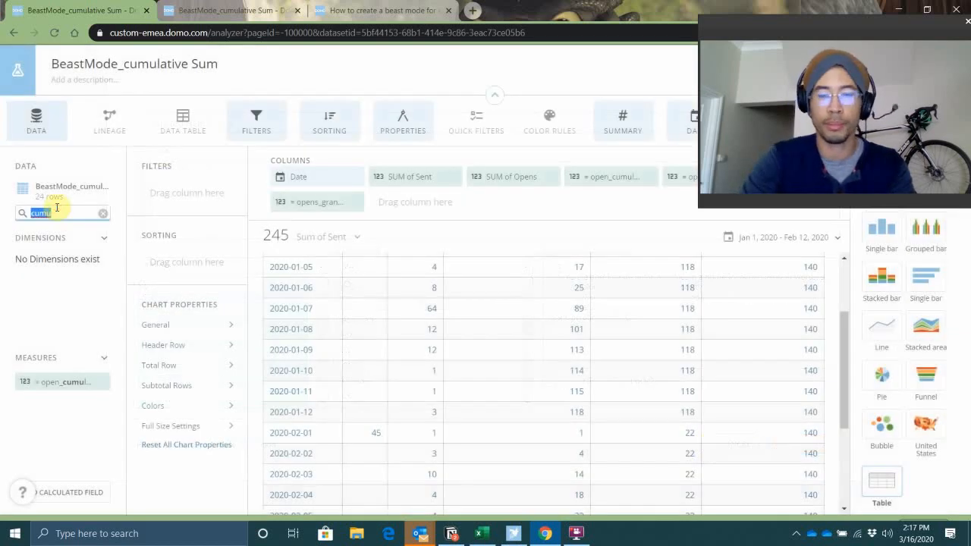
- Search 'open rate' and drag Open Rate Ratio onto the table's Columns
type("open rate")
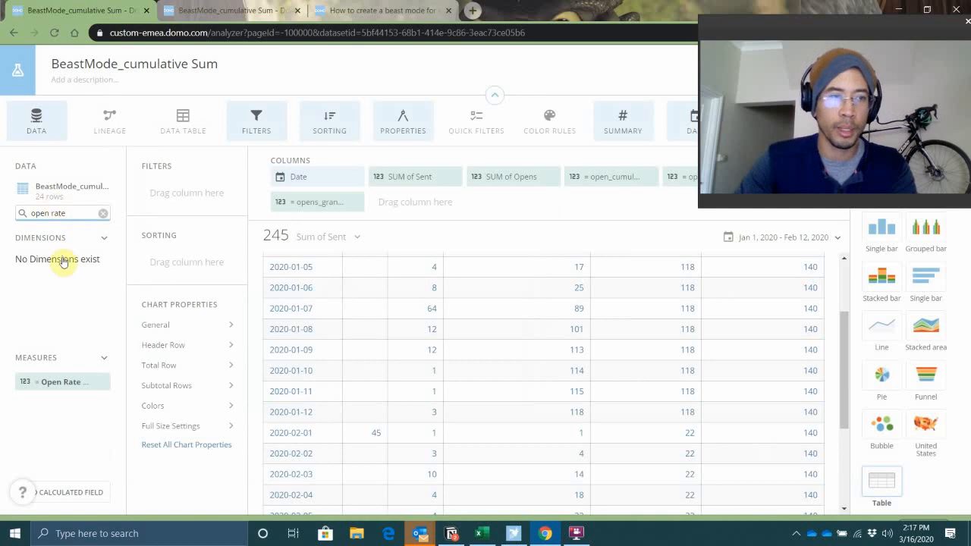
left_click_drag(62, 381, 540, 224)
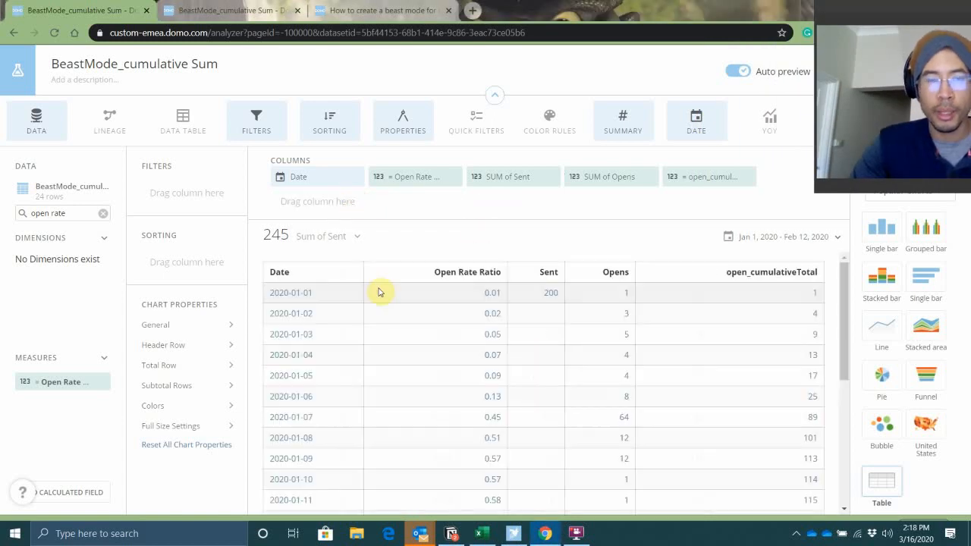
- Set the Open Rate Ratio column's Format to display as Percentage
left_click(414, 176)
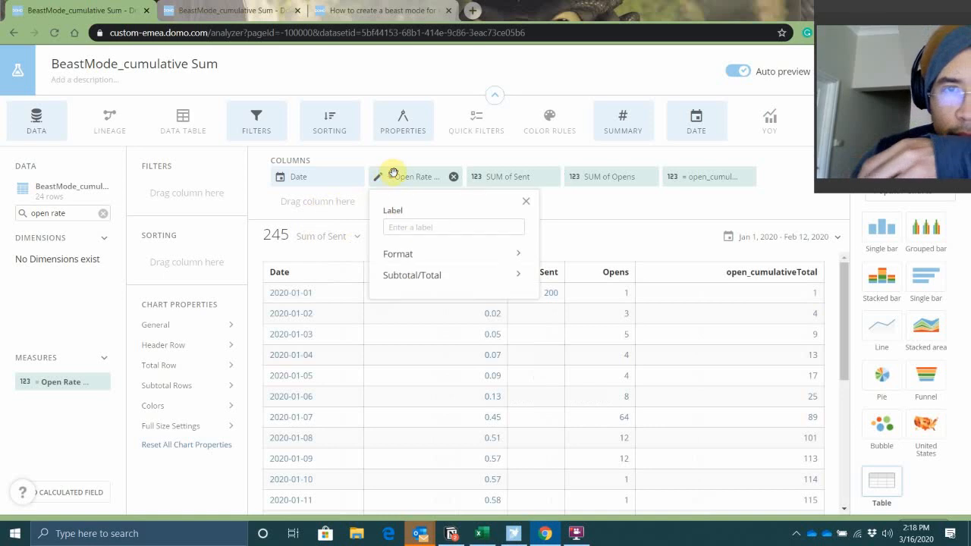
left_click(398, 254)
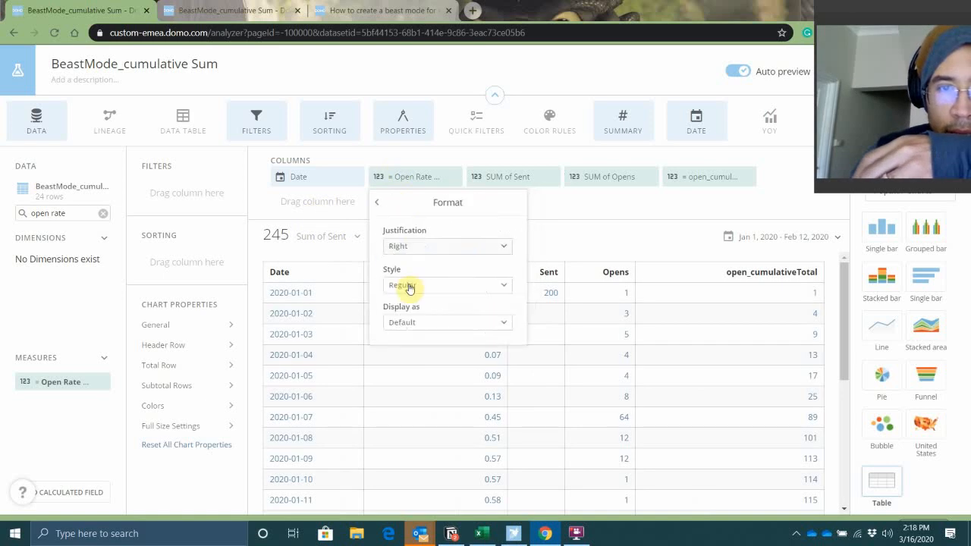
left_click(447, 322)
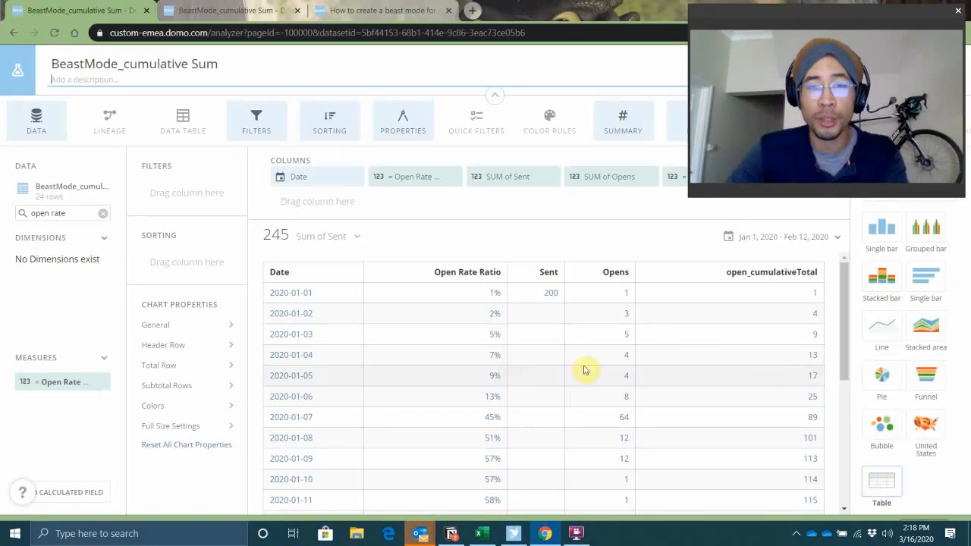
scroll("down", 3)
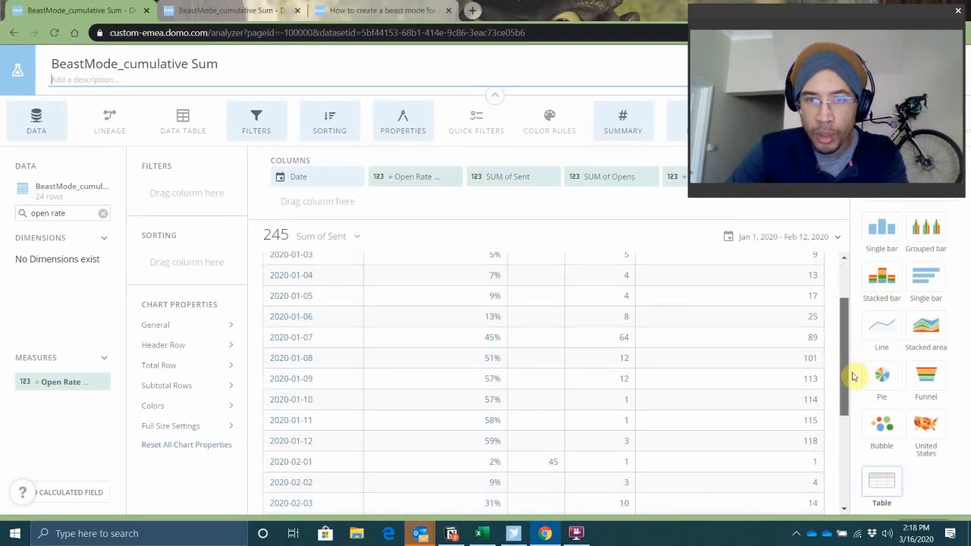
scroll("down", 3)
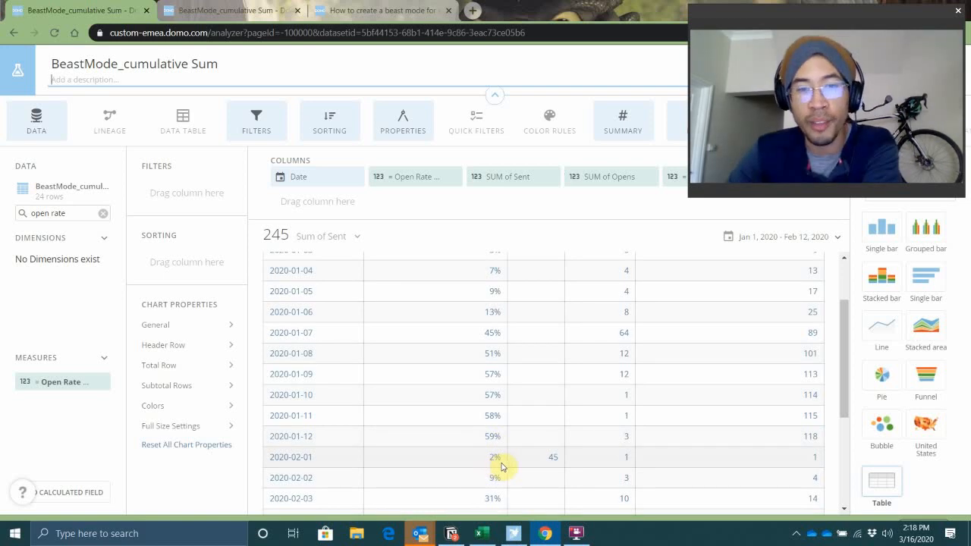
mouse_move(628, 467)
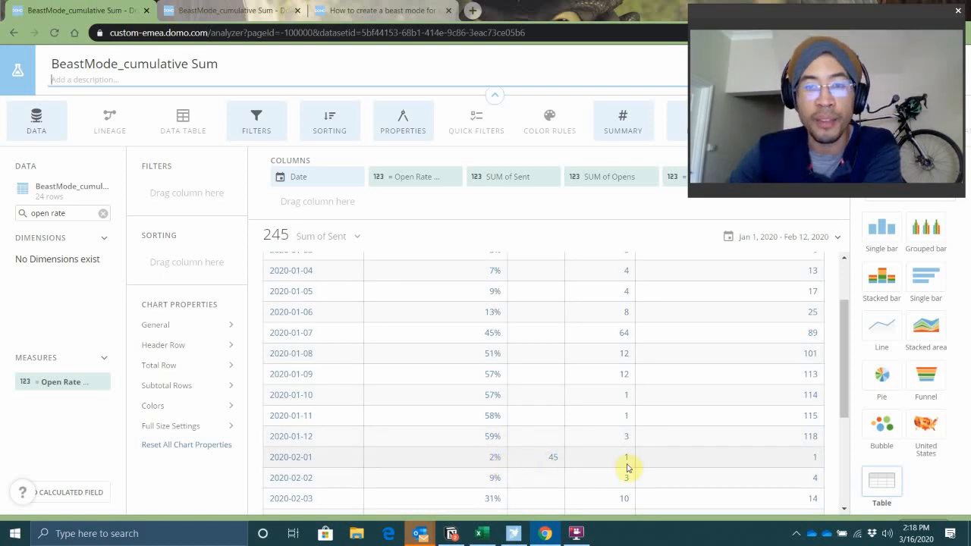
mouse_move(620, 443)
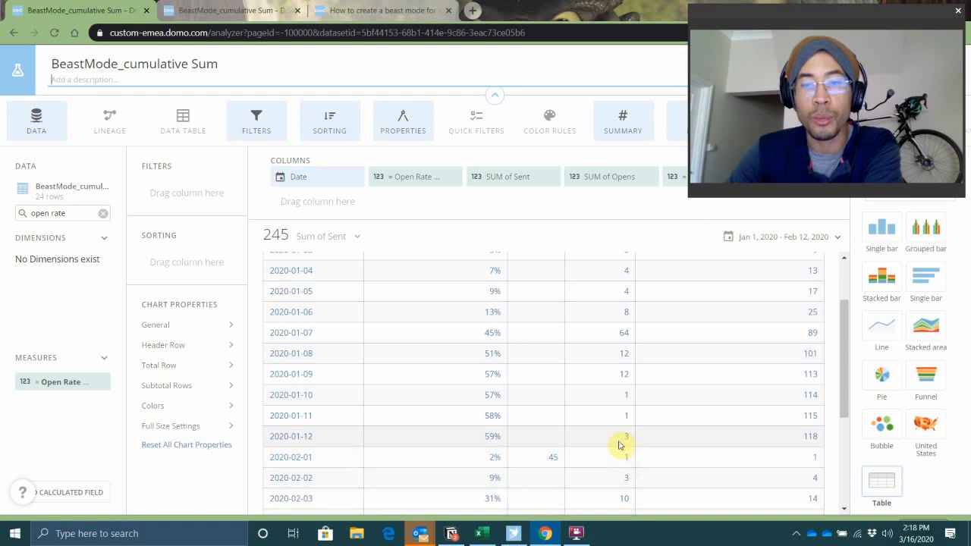
left_click(378, 9)
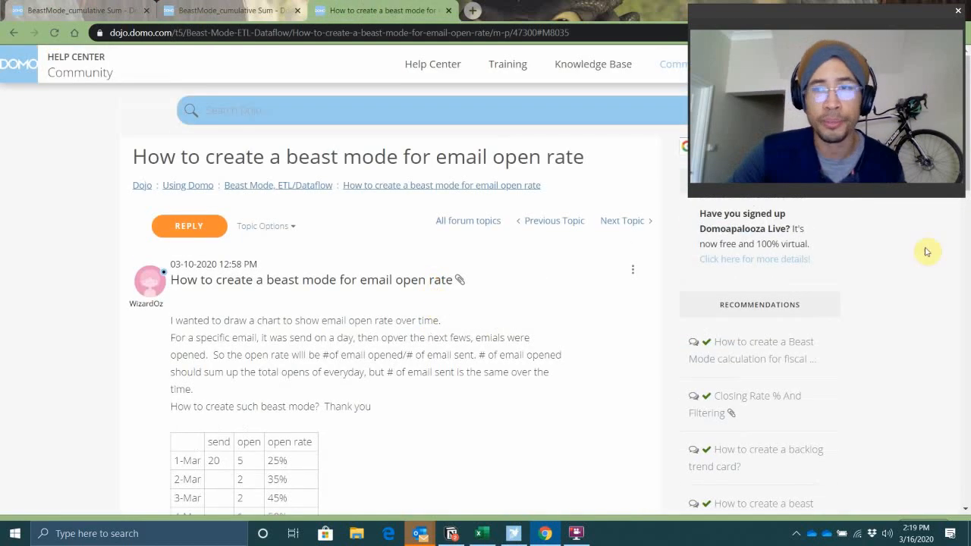
- Scroll the Dojo email open rate thread to reveal the sample table
scroll("down", 3)
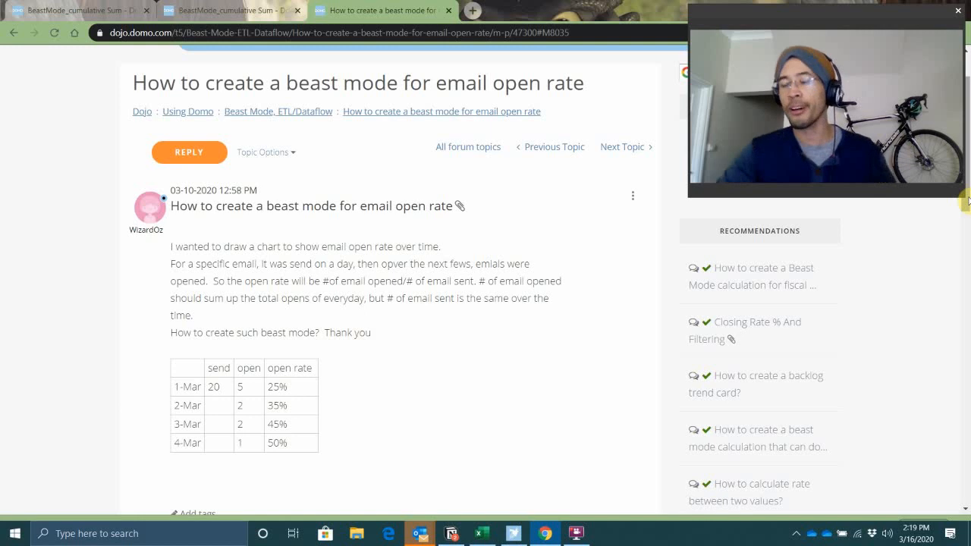
mouse_move(788, 36)
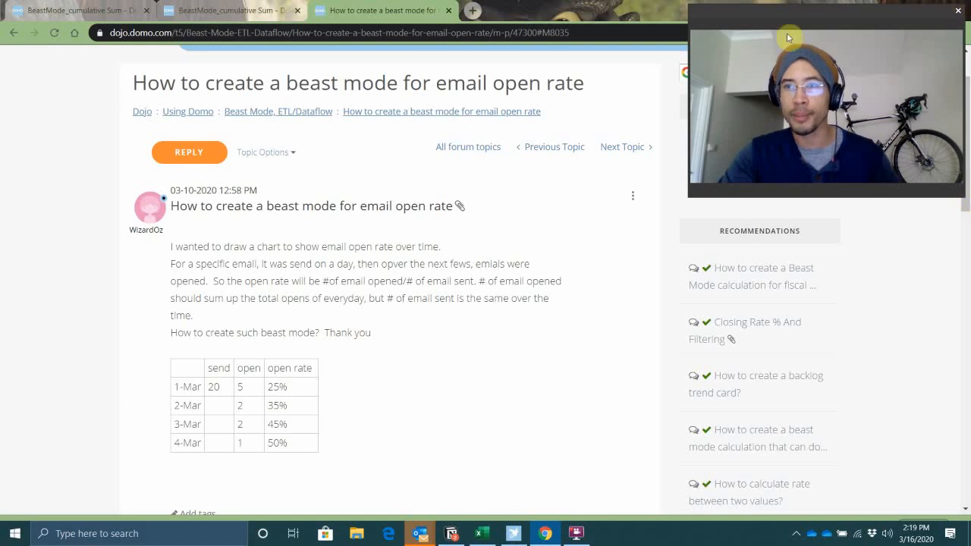